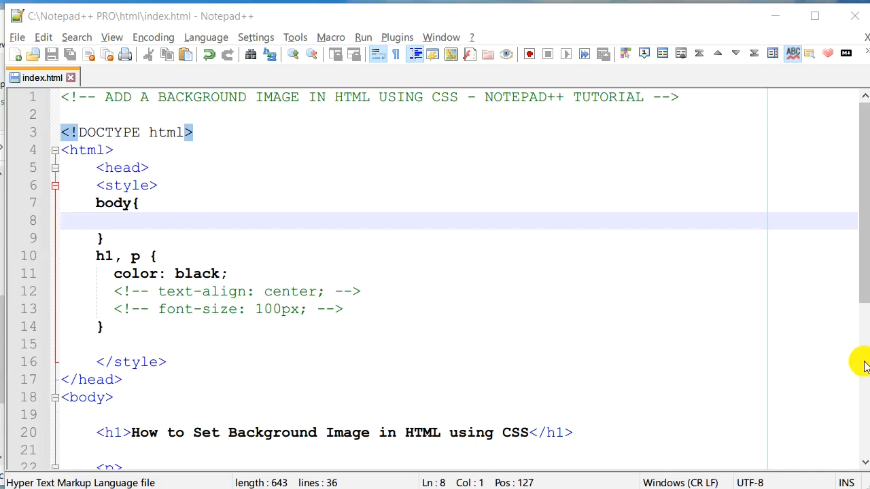
pyautogui.moveTo(212, 211)
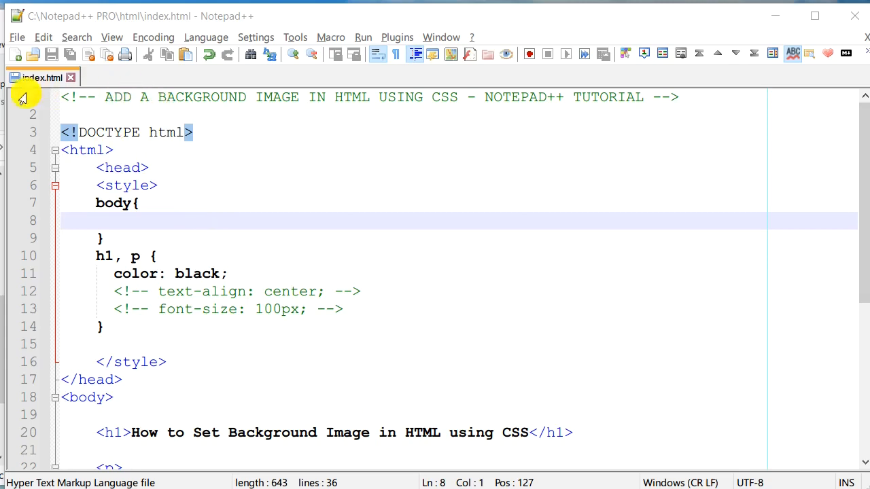
pyautogui.moveTo(241, 188)
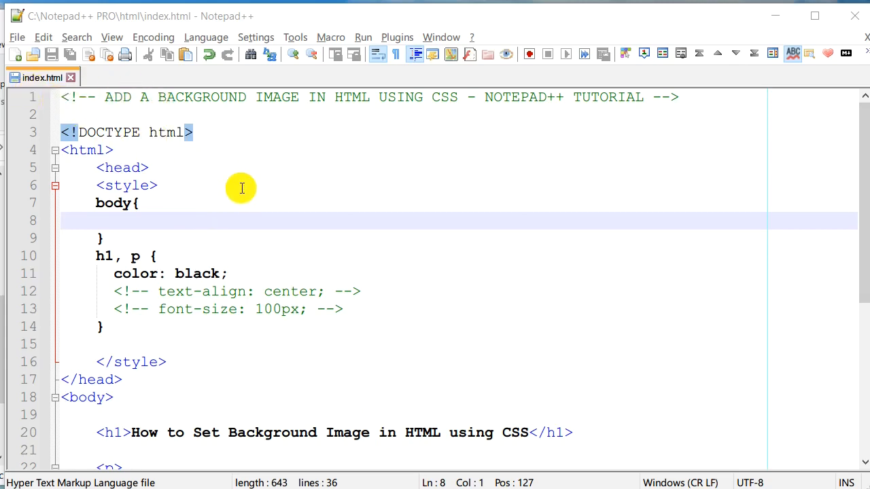
# Step: Bring up the View Current File In browser choices (Firefox, Chrome, Edge, IE) for index.html
pyautogui.scroll(-3)
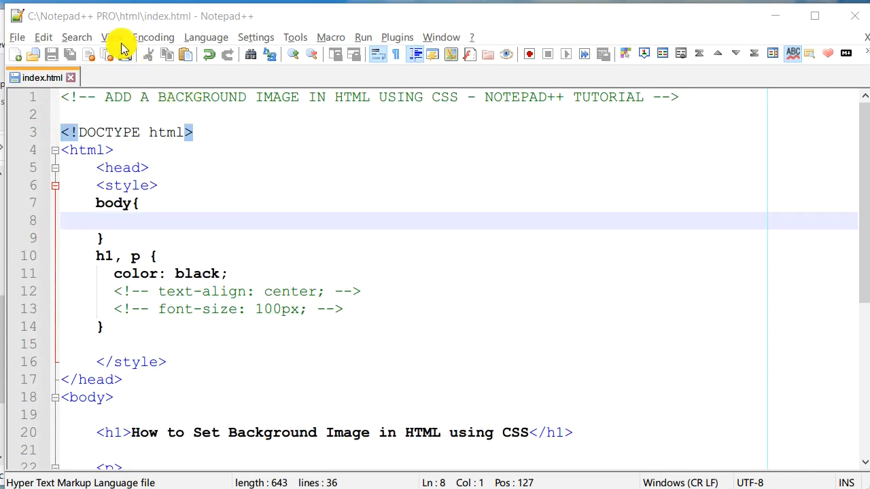
pyautogui.click(111, 37)
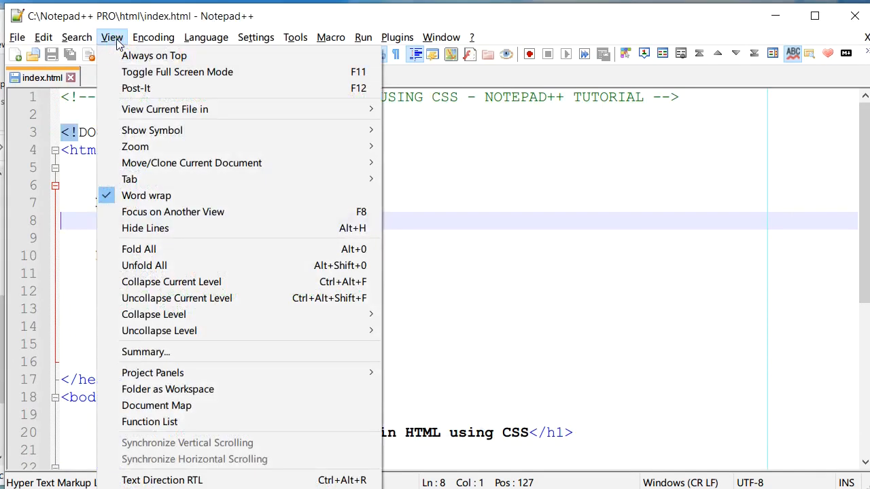
pyautogui.moveTo(164, 109)
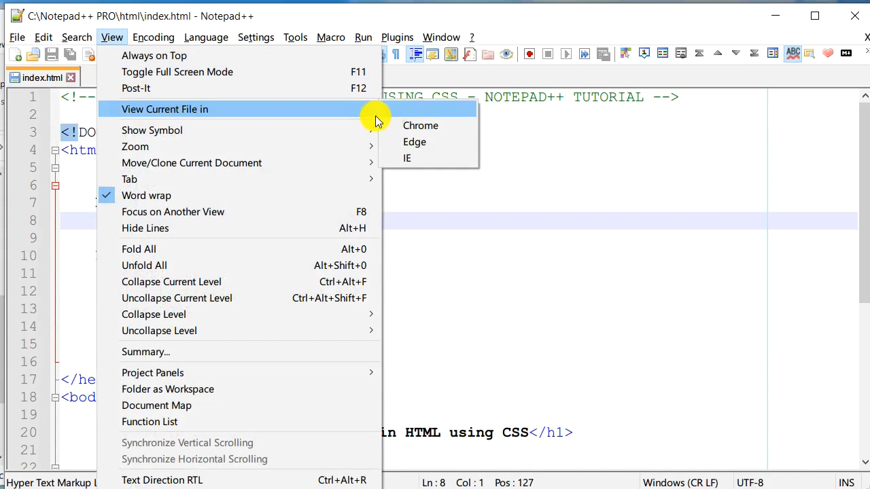
pyautogui.moveTo(411, 125)
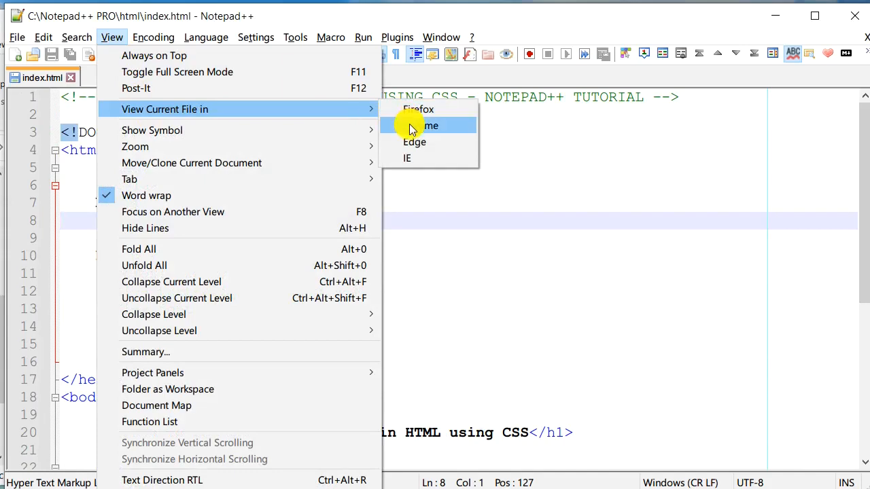
pyautogui.click(430, 125)
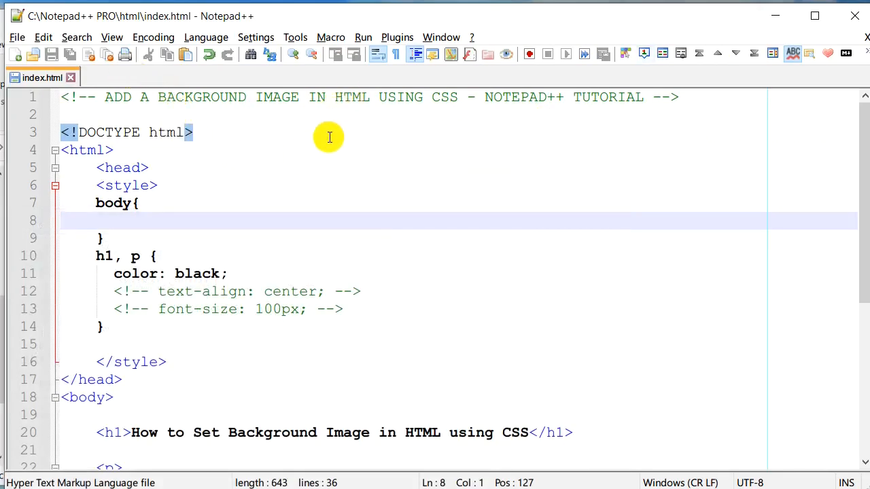
pyautogui.moveTo(248, 119)
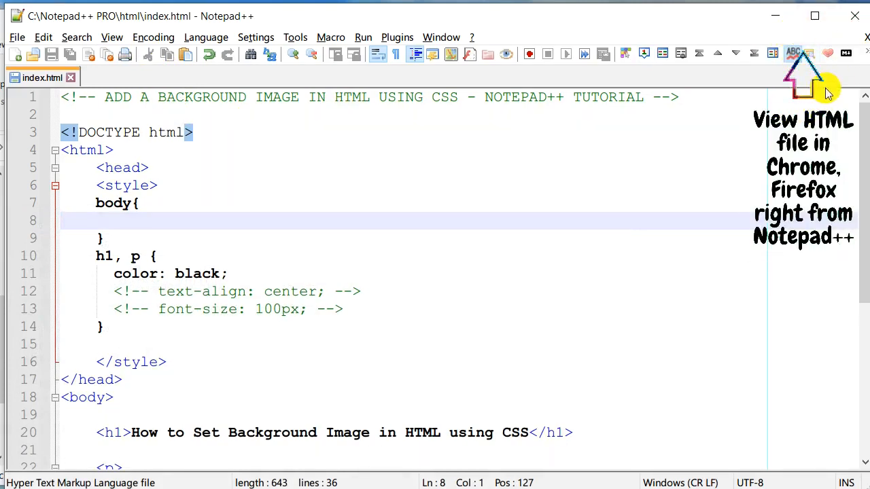
pyautogui.moveTo(561, 129)
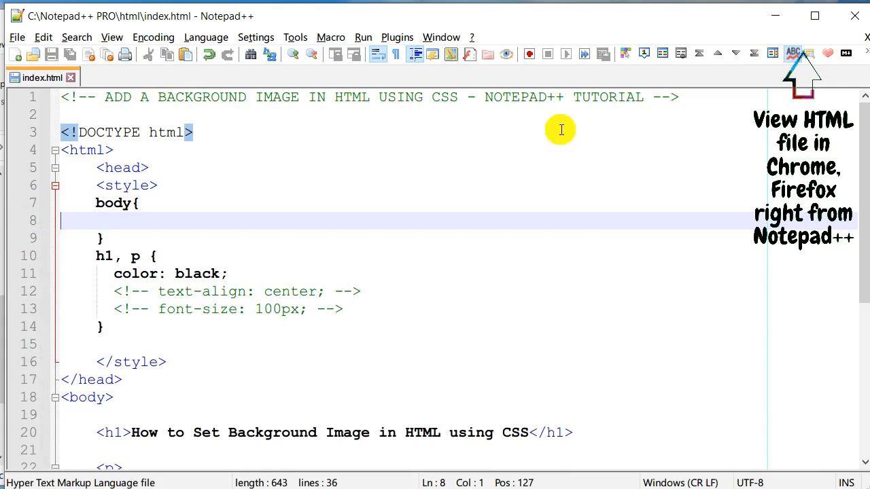
pyautogui.moveTo(111, 37)
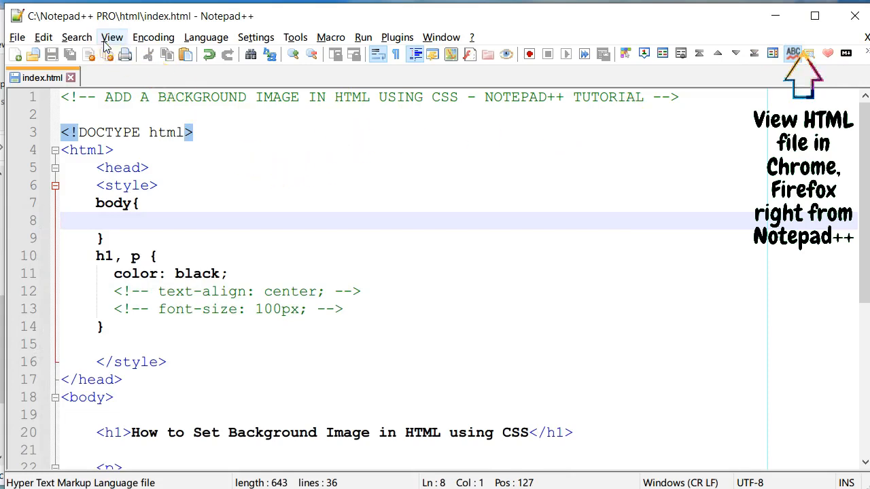
pyautogui.click(111, 37)
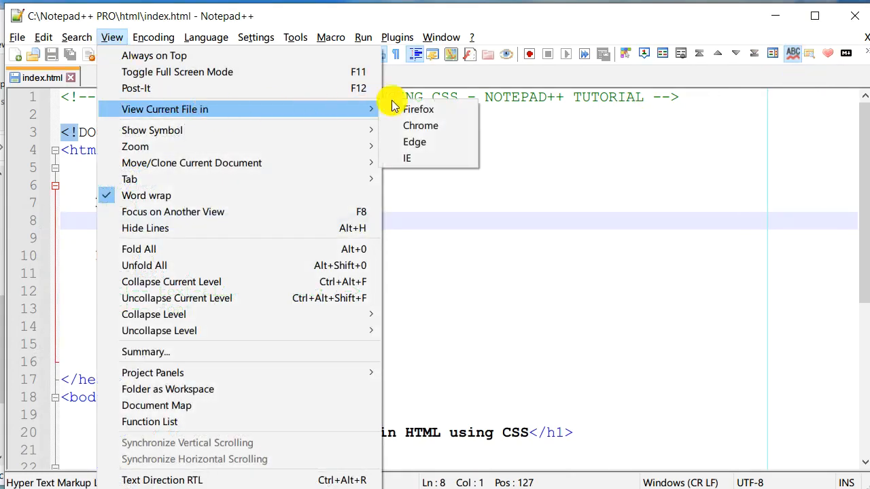
pyautogui.moveTo(447, 110)
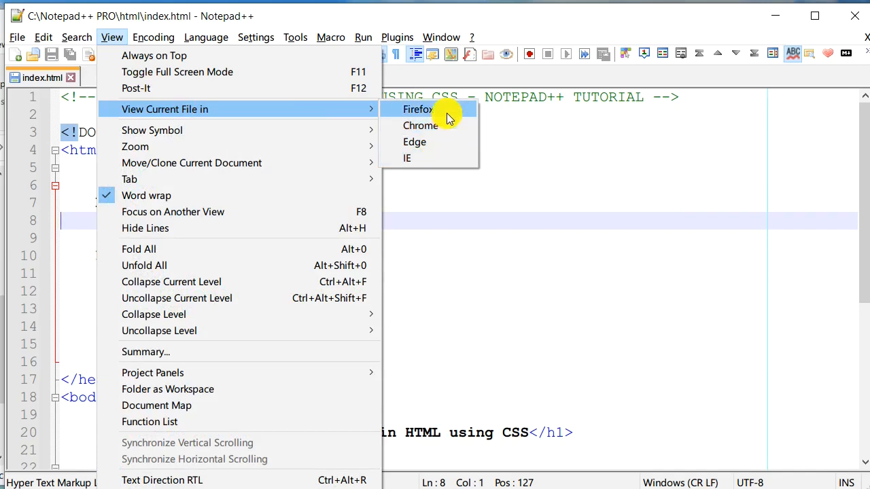
pyautogui.moveTo(420, 125)
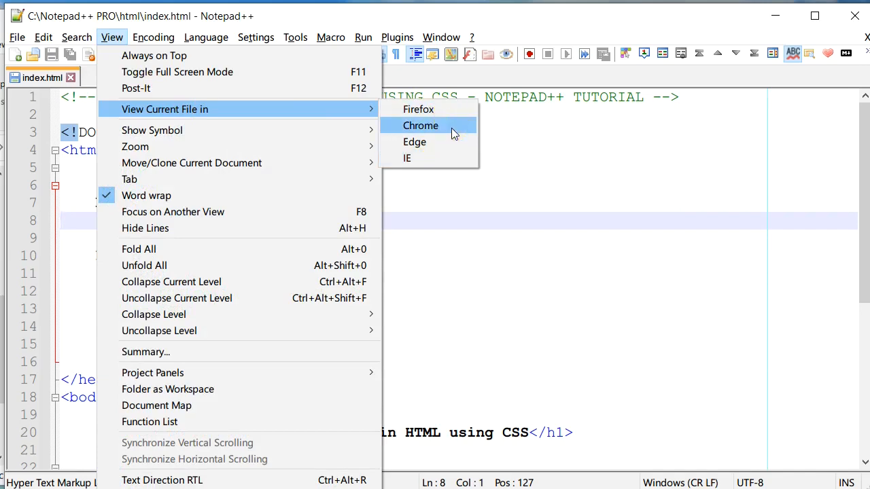
# Step: Preview index.html in Chrome: heading and three paragraphs on a plain white page
pyautogui.click(420, 125)
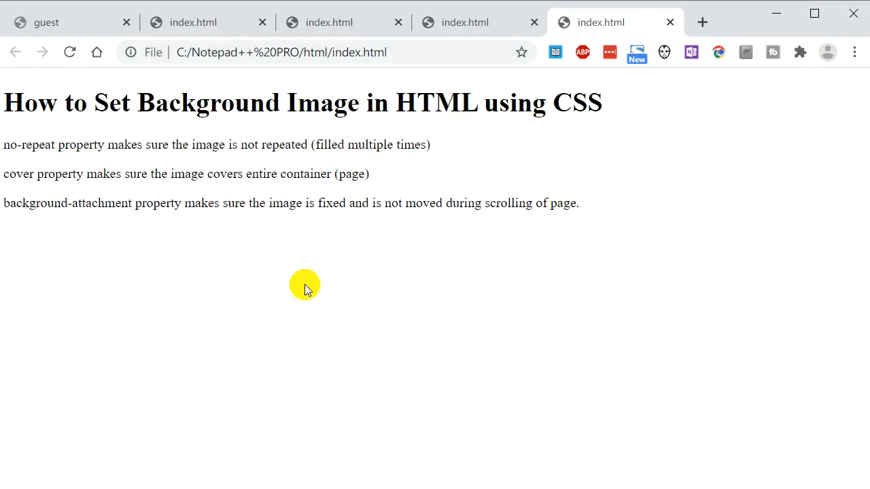
pyautogui.moveTo(282, 276)
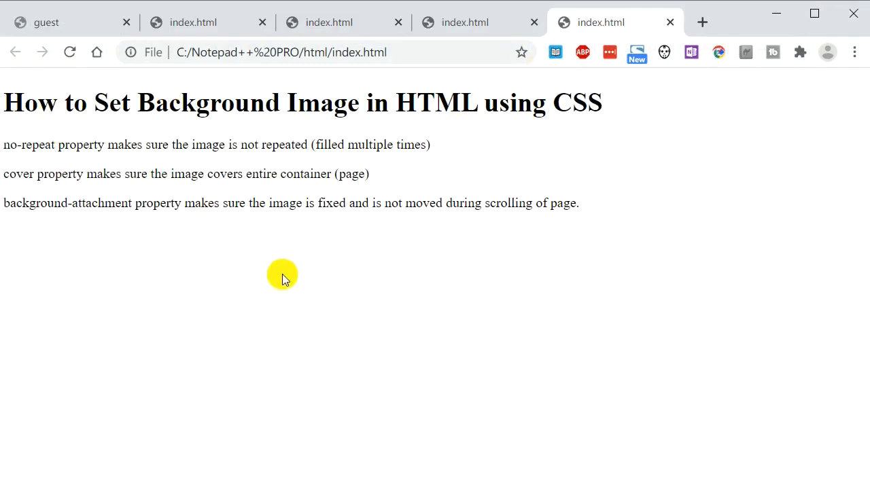
pyautogui.moveTo(148, 245)
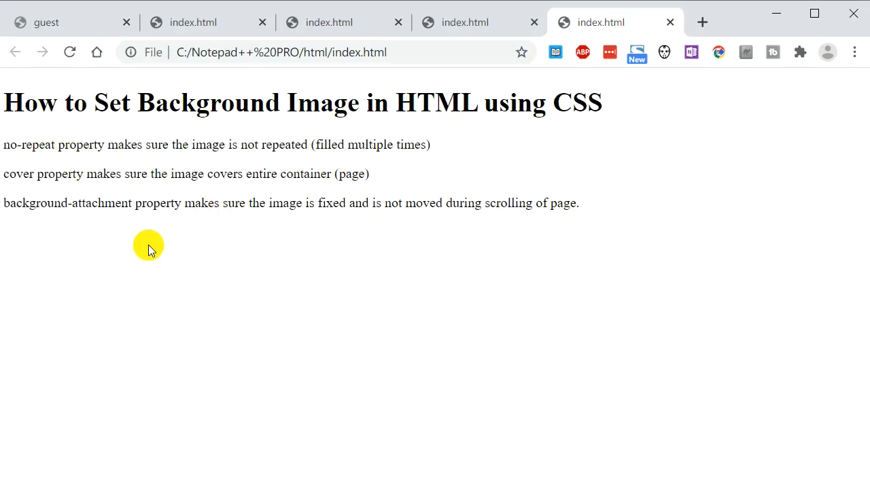
pyautogui.moveTo(333, 250)
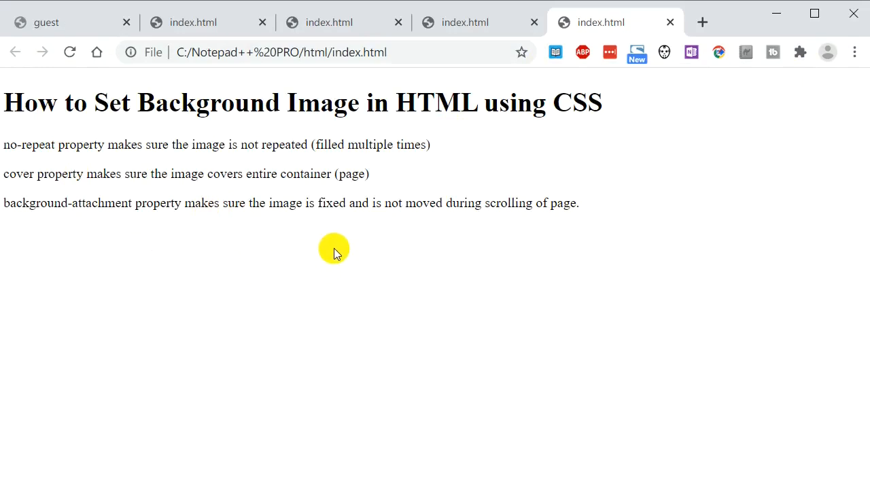
pyautogui.moveTo(390, 294)
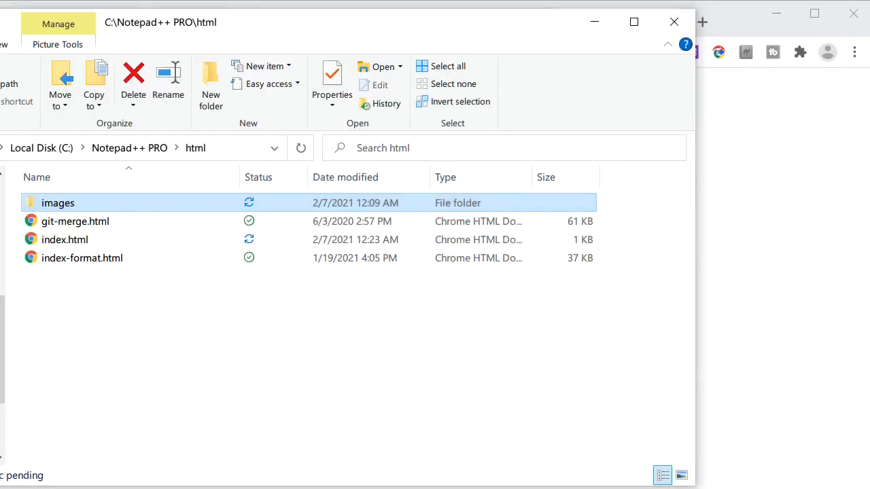
pyautogui.moveTo(72, 239)
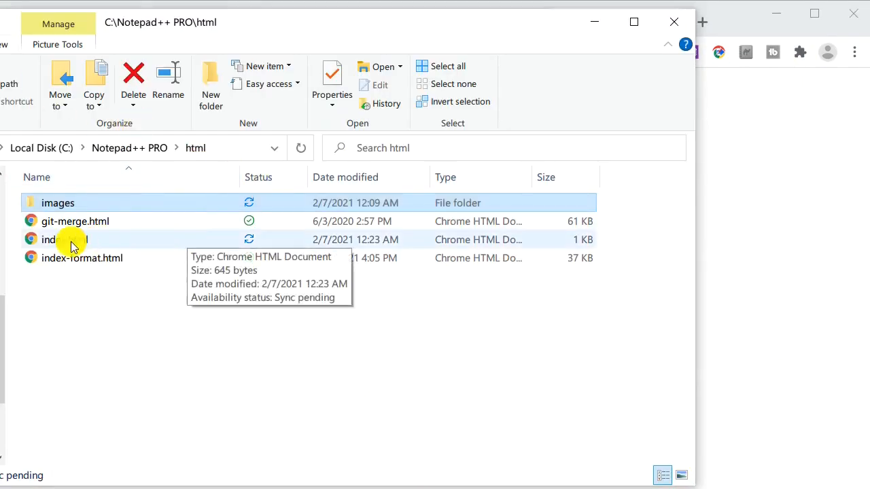
pyautogui.click(64, 239)
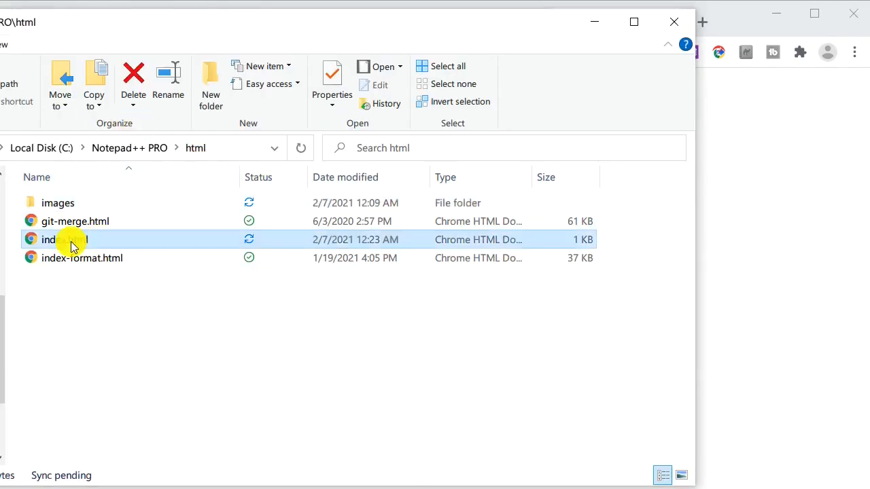
pyautogui.moveTo(75, 202)
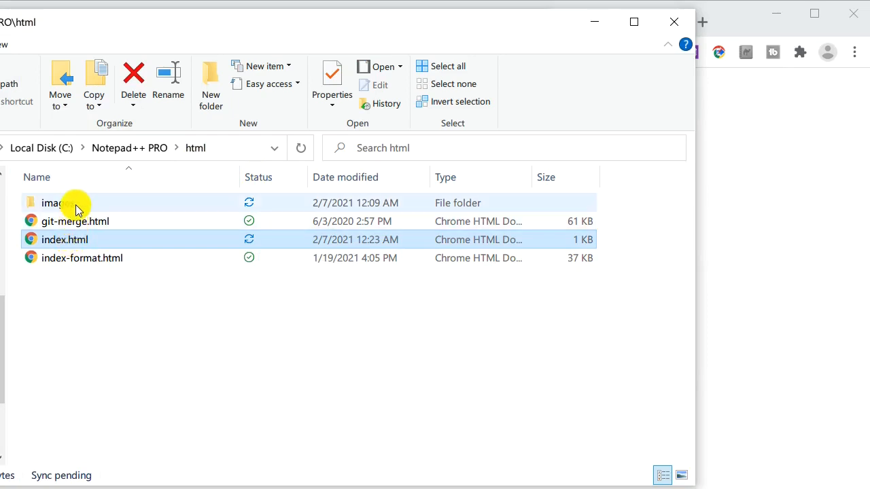
pyautogui.moveTo(65, 204)
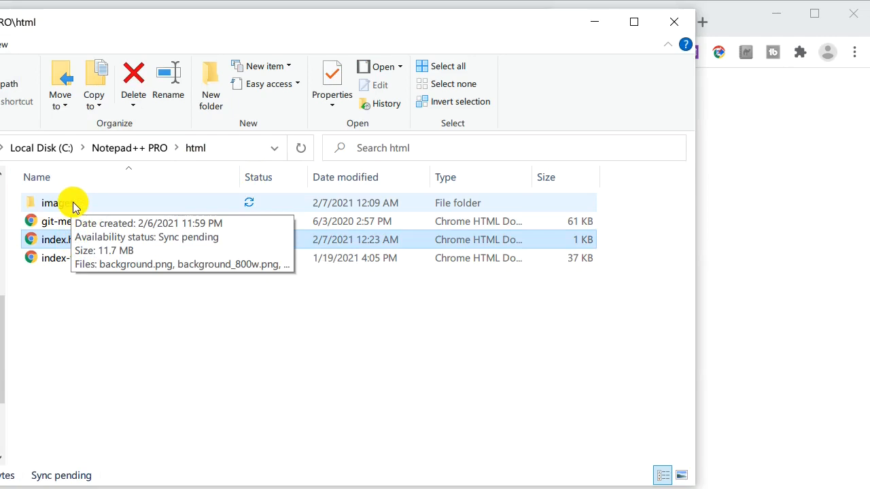
pyautogui.doubleClick(51, 202)
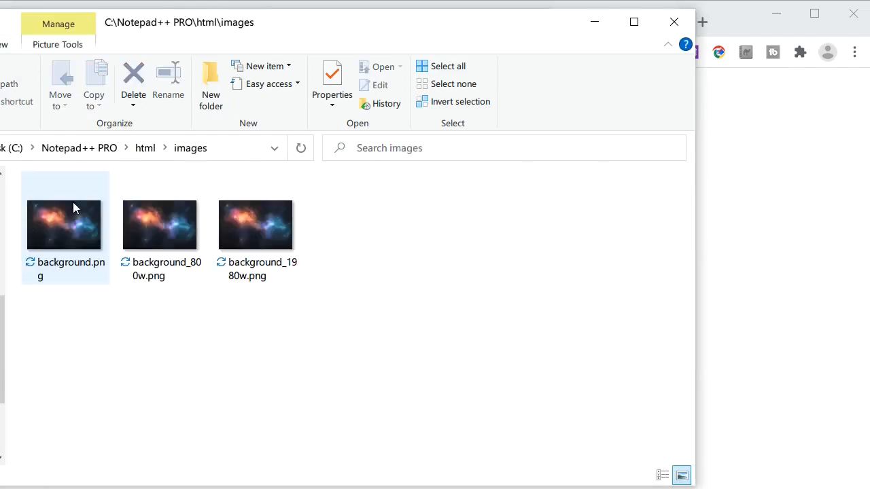
pyautogui.moveTo(63, 265)
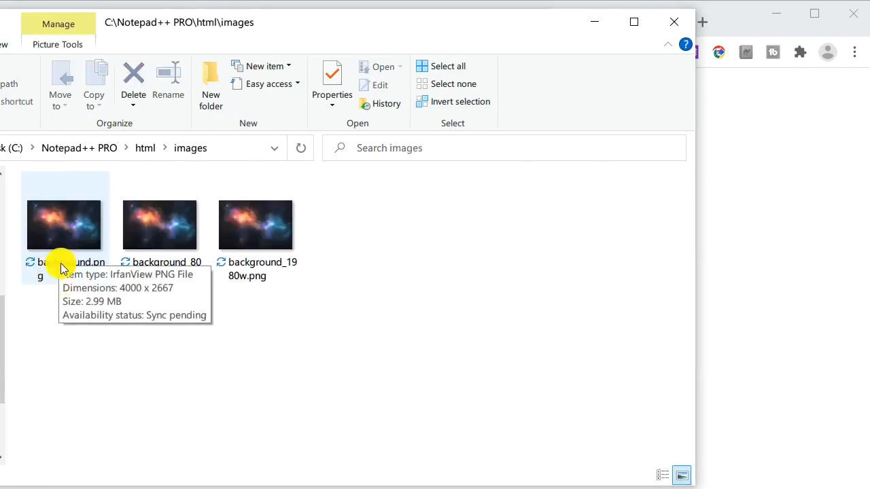
pyautogui.moveTo(64, 291)
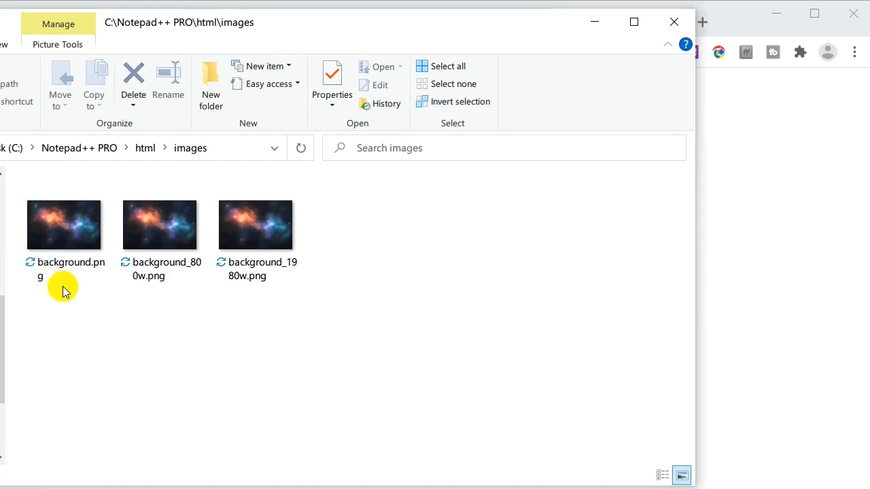
pyautogui.moveTo(787, 217)
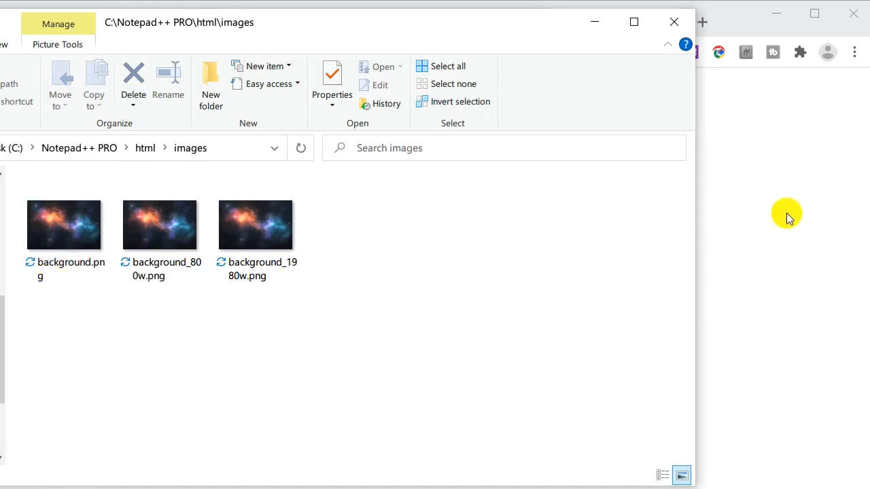
pyautogui.moveTo(761, 258)
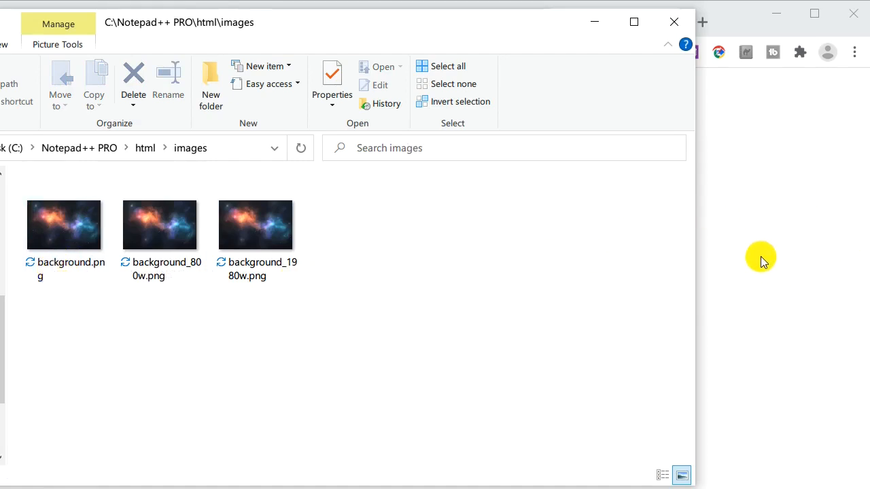
pyautogui.click(145, 147)
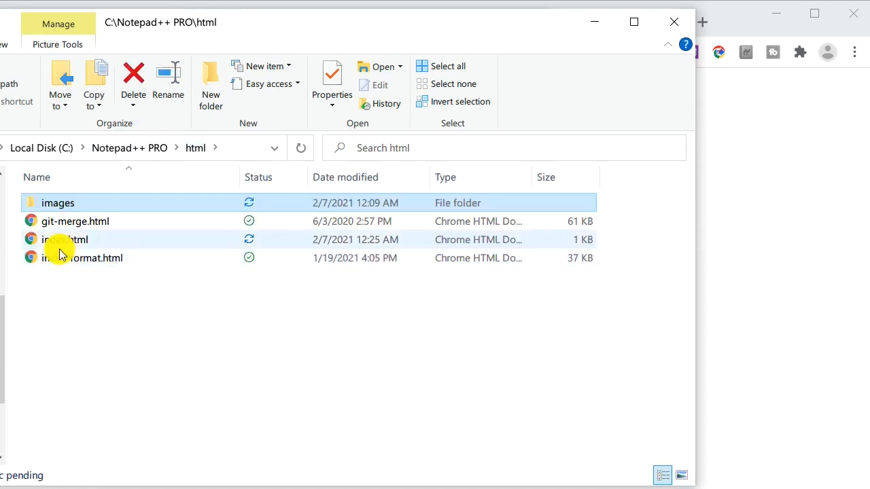
pyautogui.moveTo(51, 207)
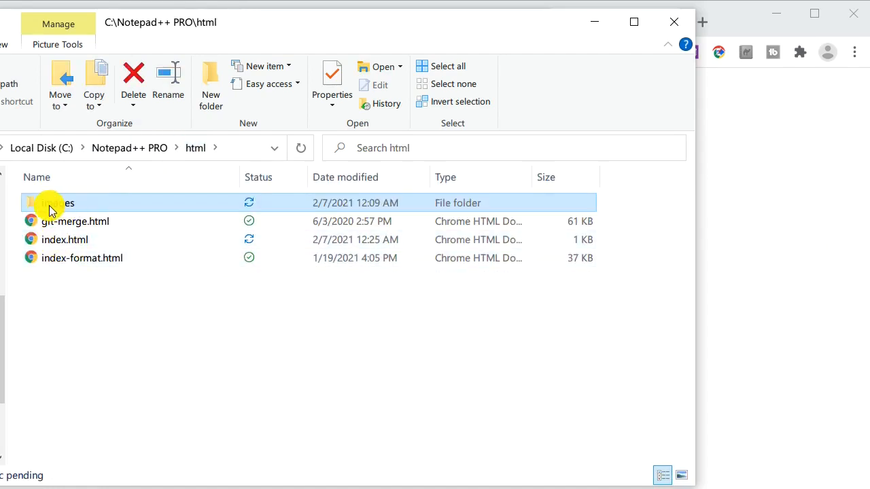
pyautogui.moveTo(789, 246)
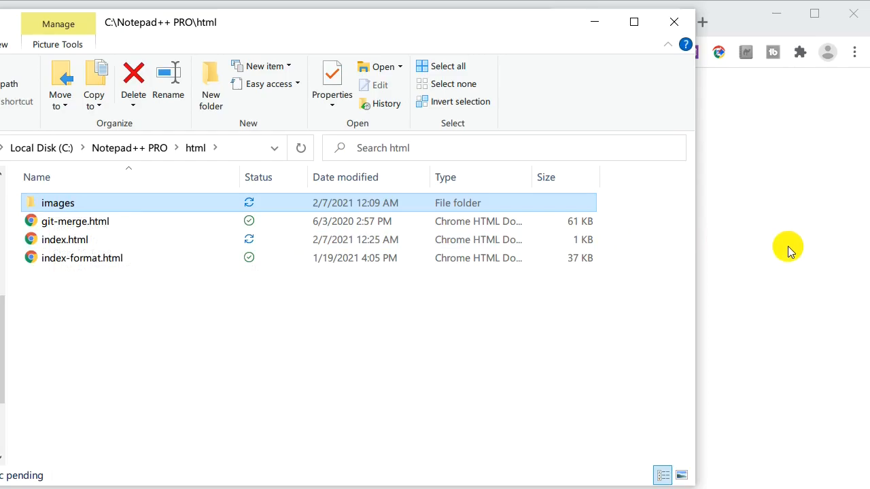
pyautogui.doubleClick(64, 239)
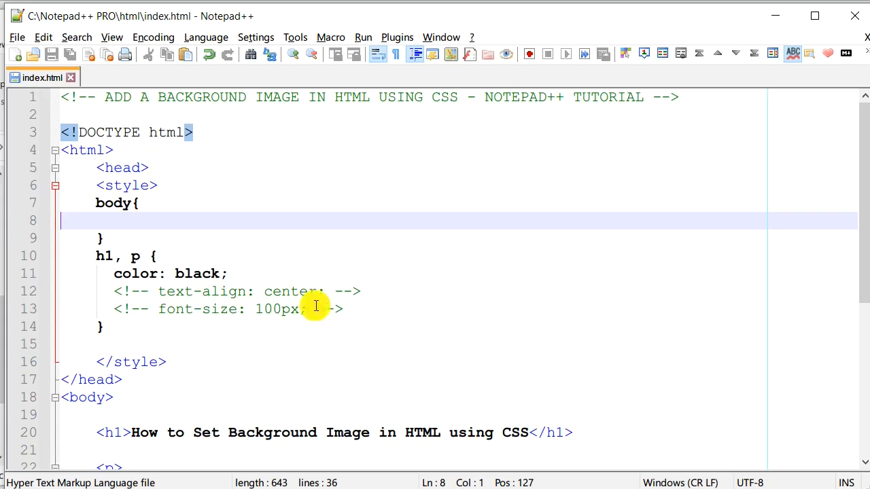
pyautogui.moveTo(221, 214)
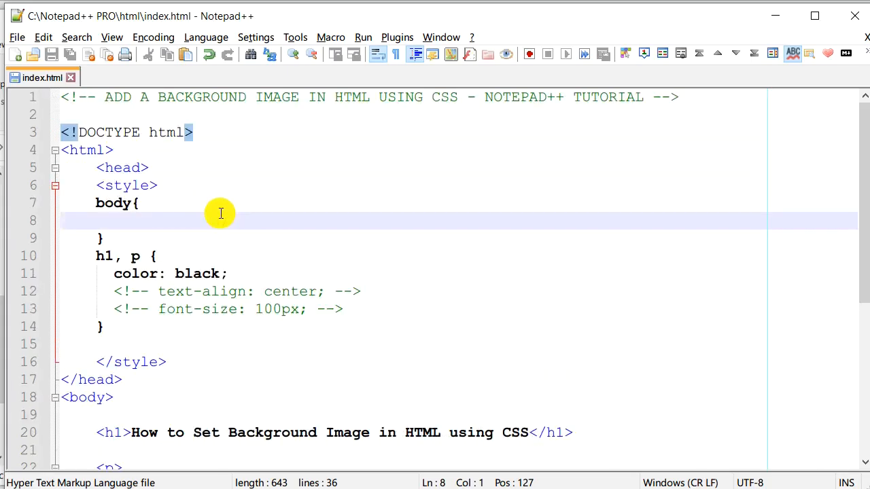
pyautogui.moveTo(237, 258)
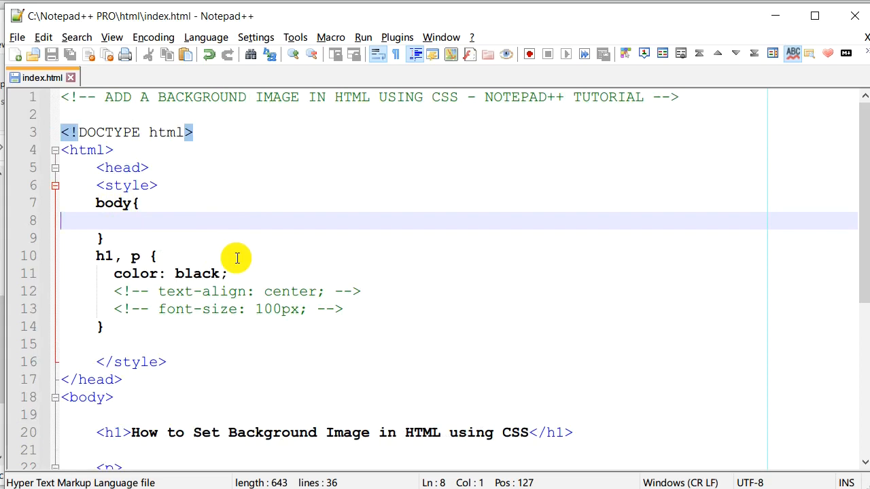
pyautogui.moveTo(287, 177)
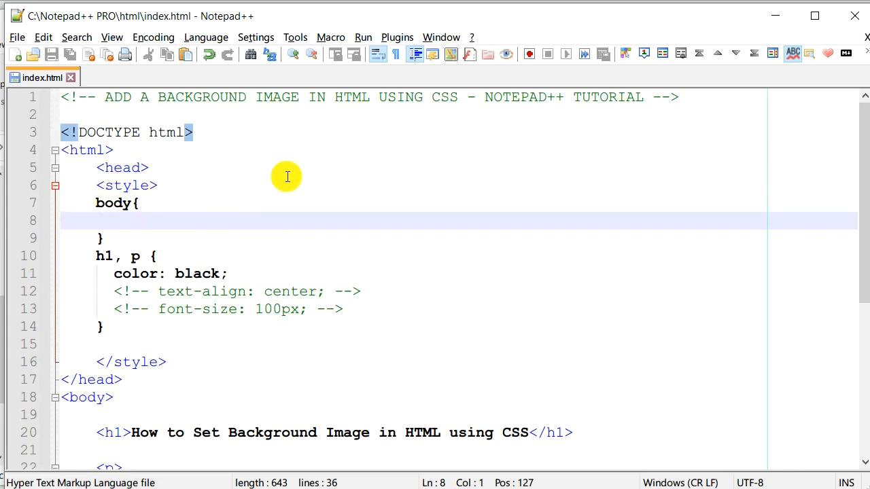
pyautogui.moveTo(430, 250)
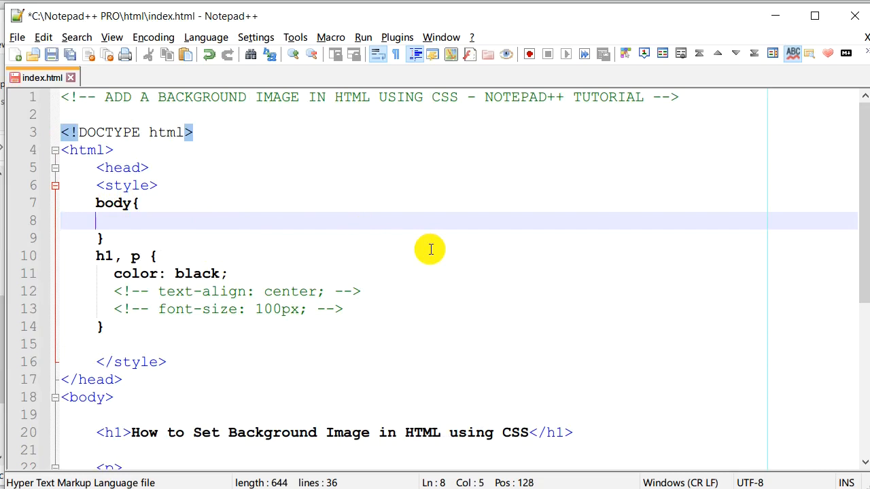
# Step: Declare background-image: url('images/background.png'); in the body rule and check the images folder
pyautogui.write('background-image:')
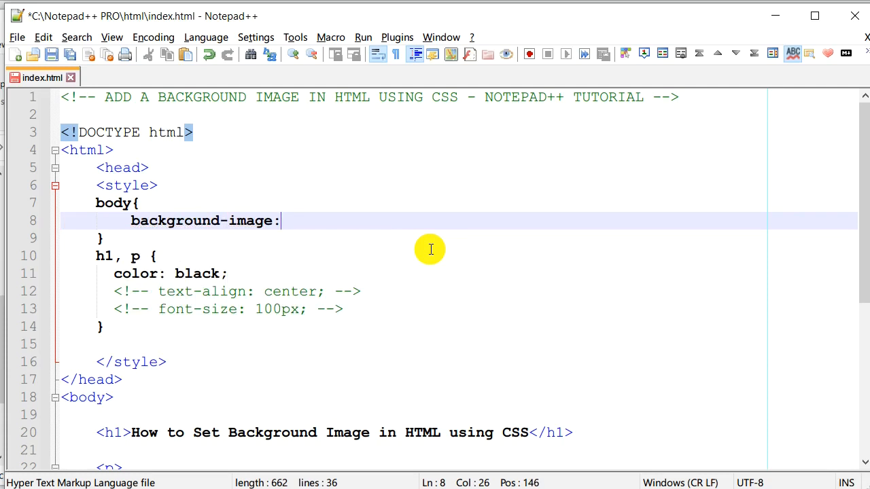
pyautogui.write('url(')
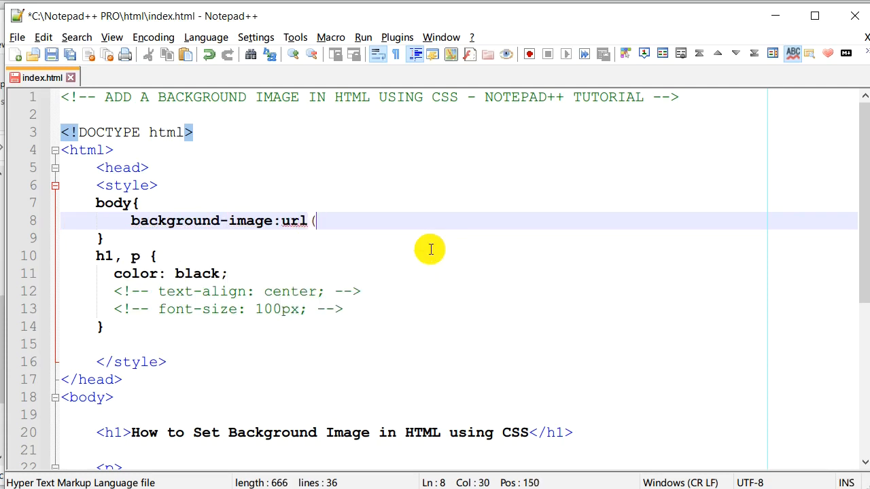
pyautogui.write("'")
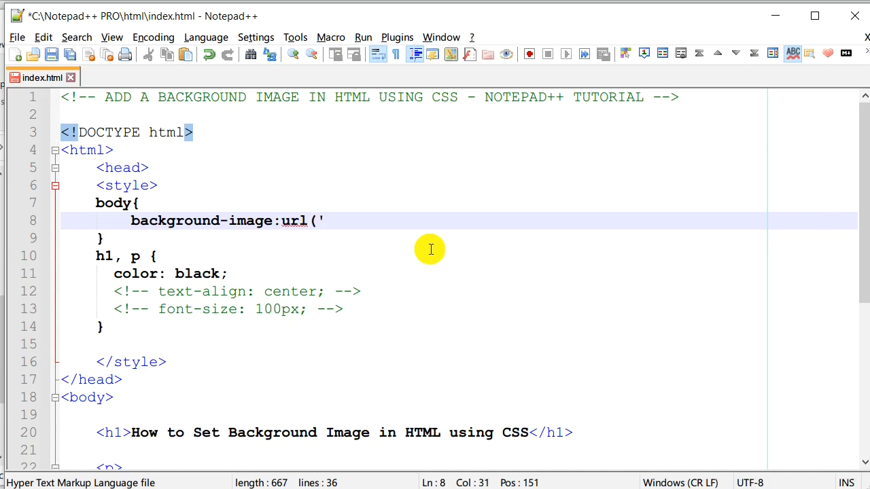
pyautogui.write('images/')
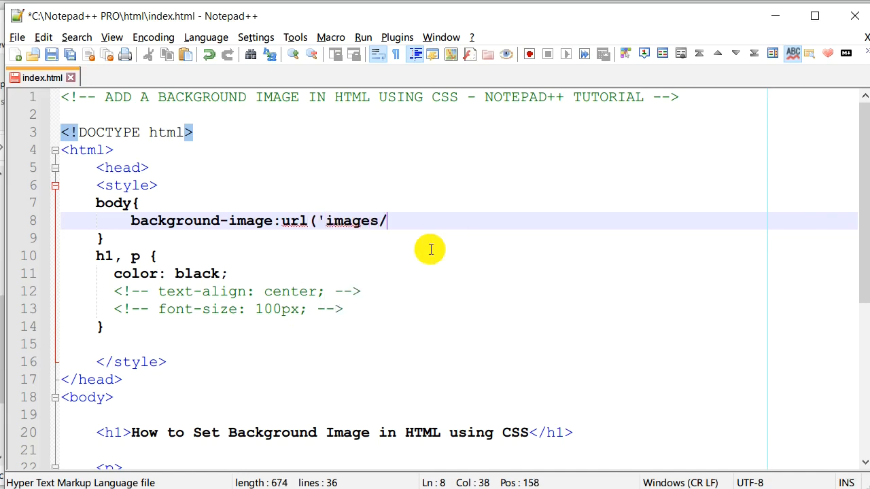
pyautogui.write('background.png')
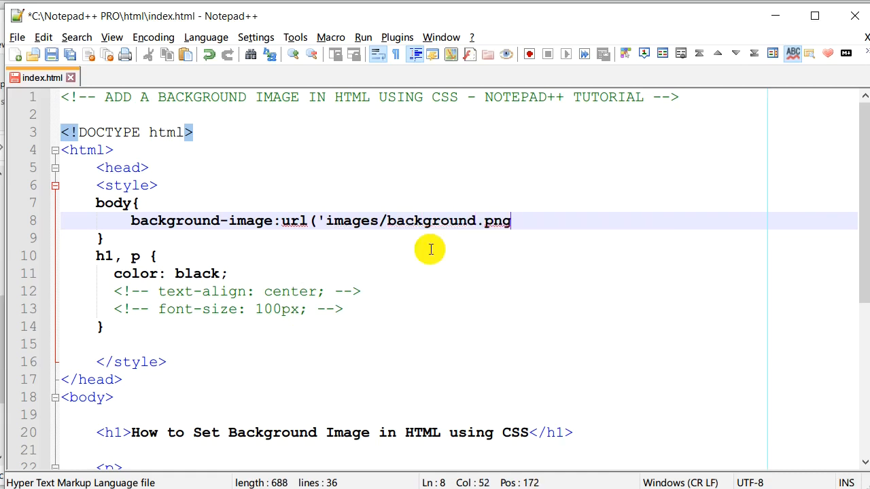
pyautogui.write("')")
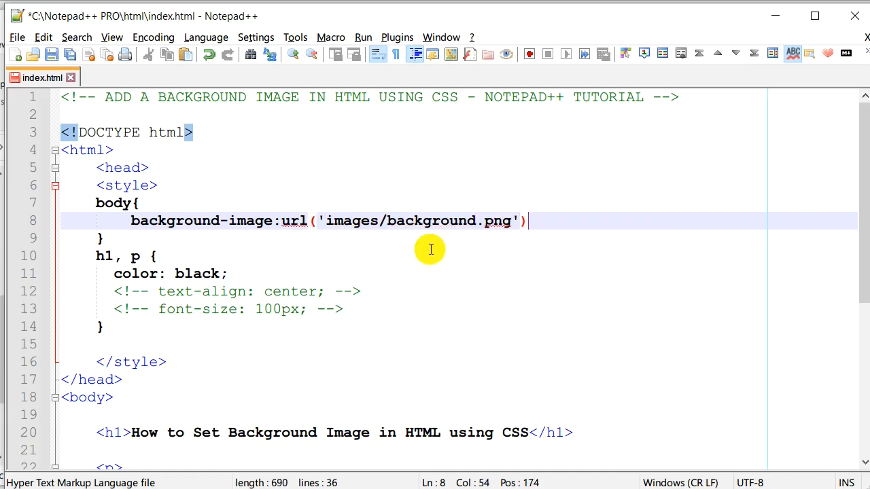
pyautogui.write(';')
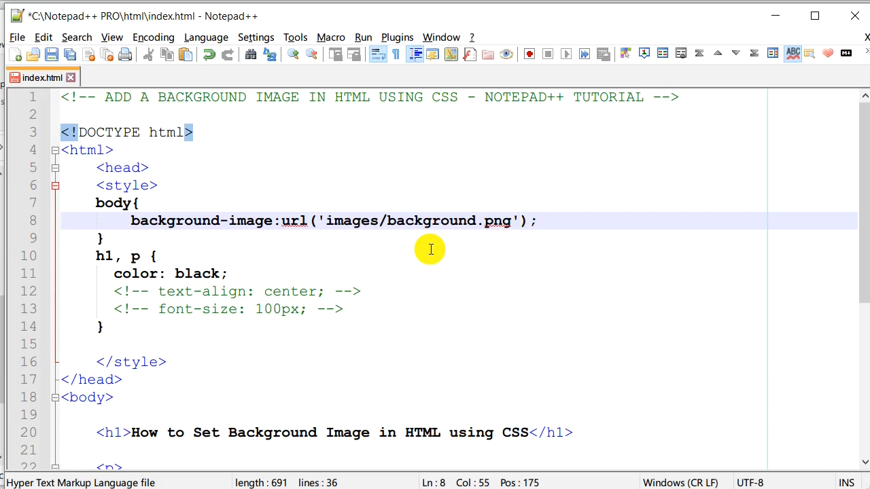
pyautogui.moveTo(338, 228)
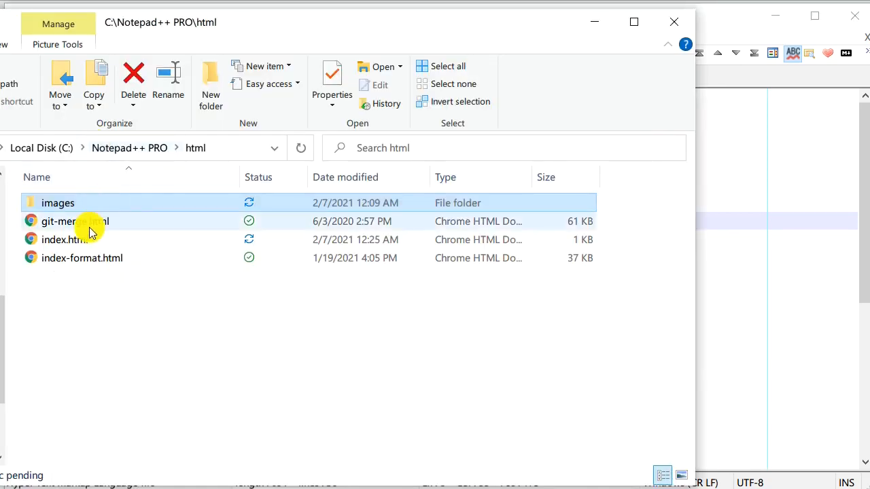
pyautogui.moveTo(61, 239)
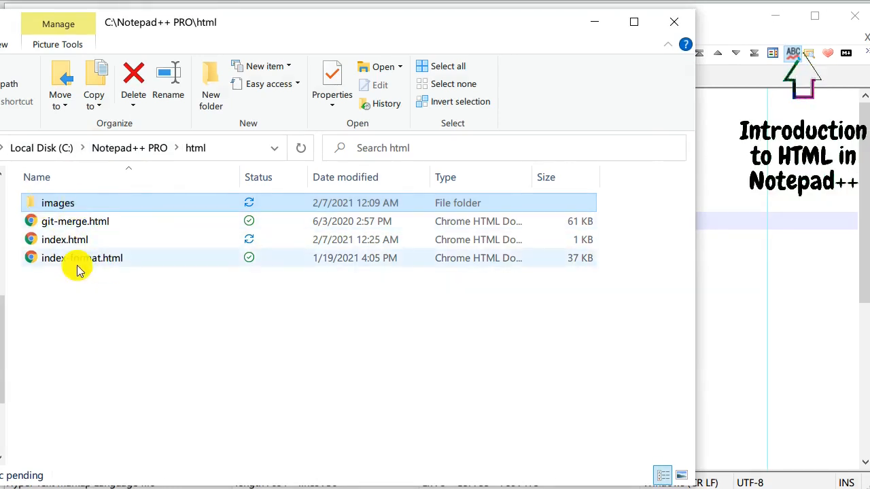
pyautogui.doubleClick(65, 239)
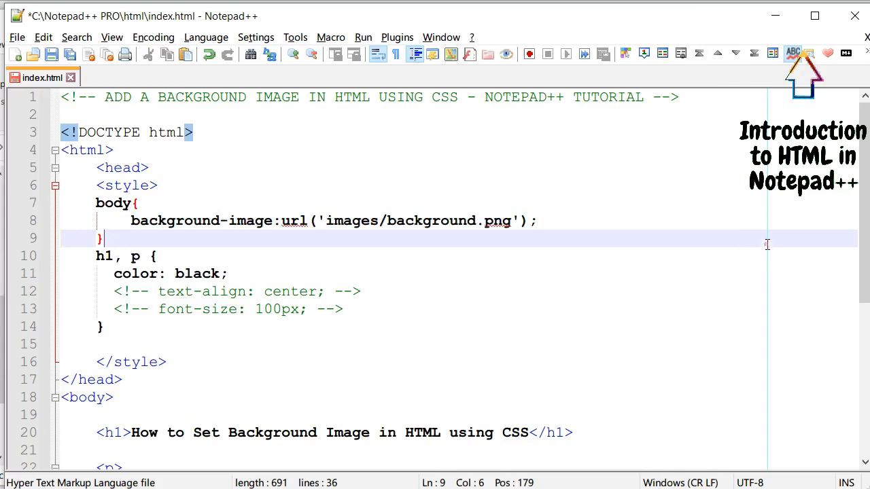
# Step: Prefix the url path with ./ so it reads './images/background.png'
pyautogui.click(326, 220)
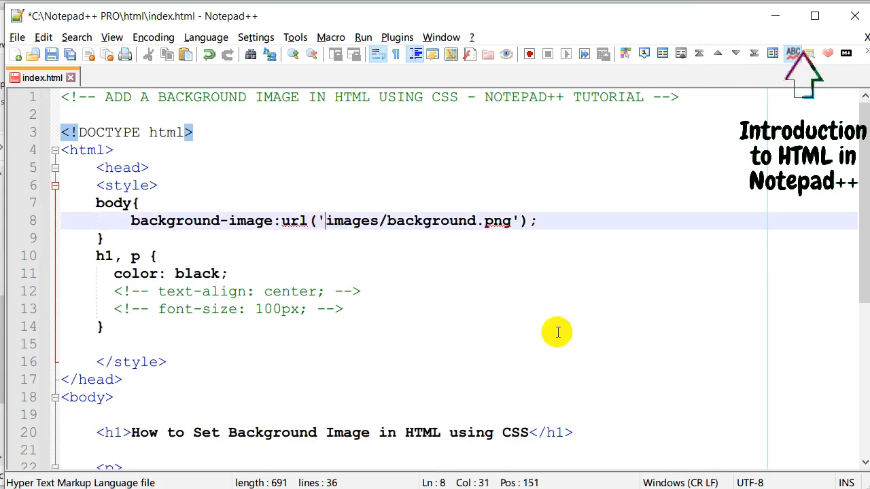
pyautogui.write('.')
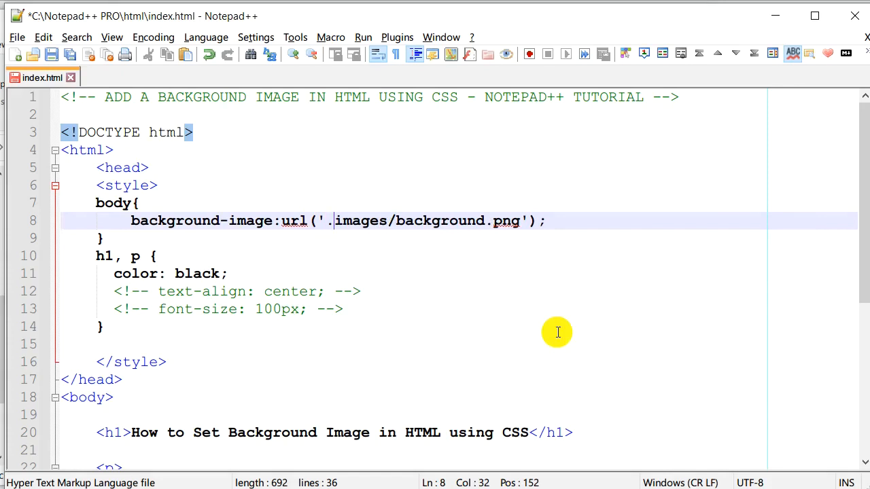
pyautogui.write('/')
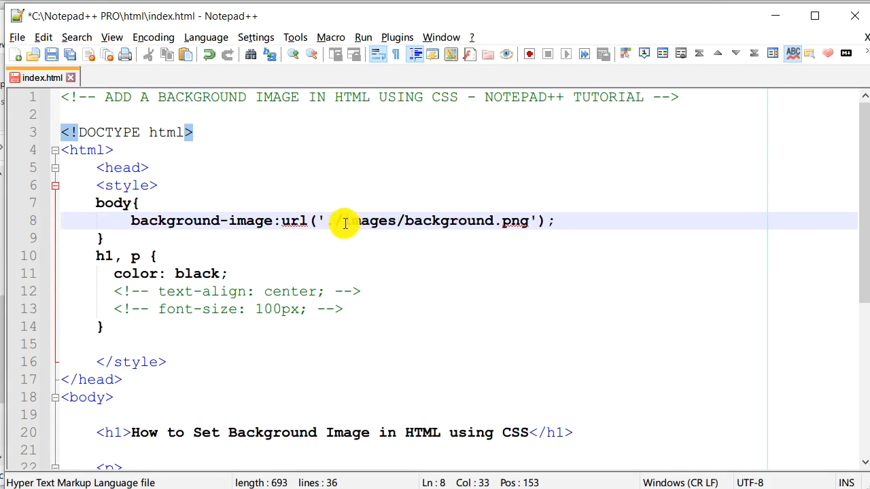
pyautogui.write('./')
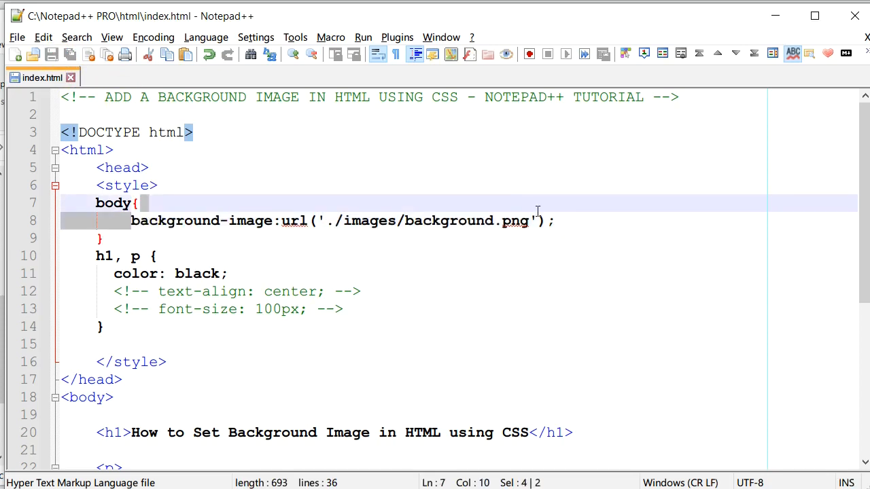
# Step: Select the background-image declaration, save index.html and bring up the browser preview choices
pyautogui.click(548, 221)
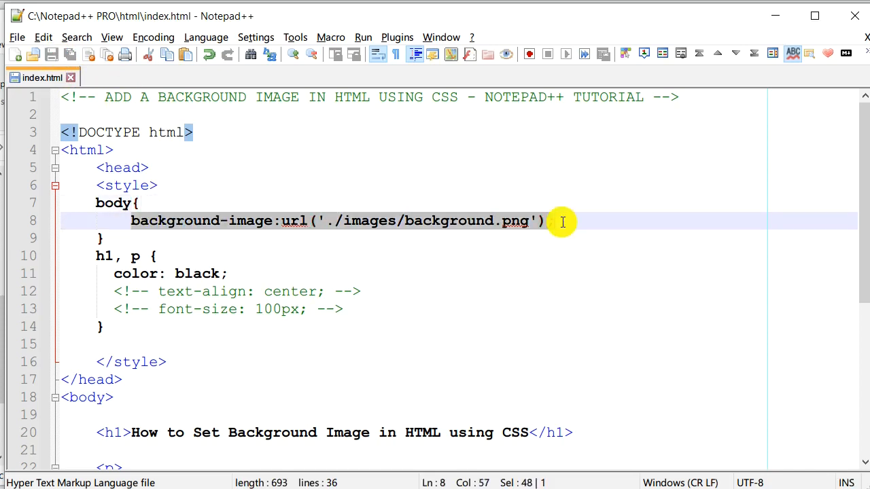
pyautogui.scroll(-3)
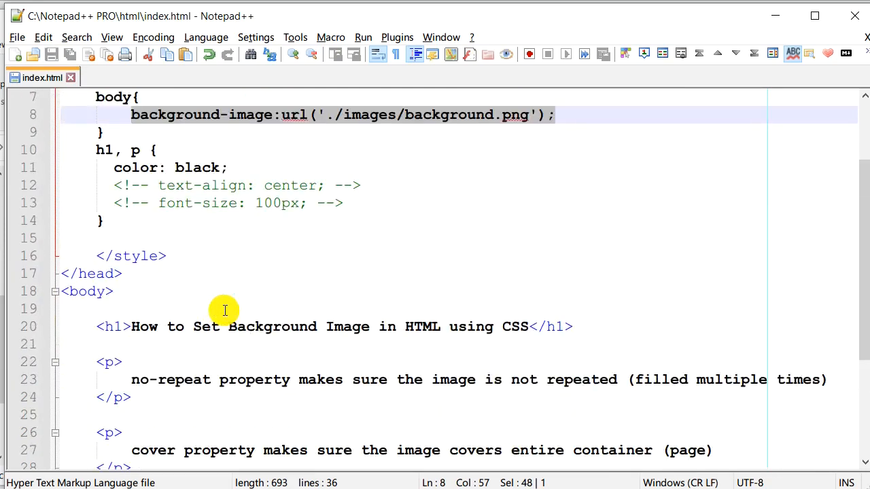
pyautogui.scroll(3)
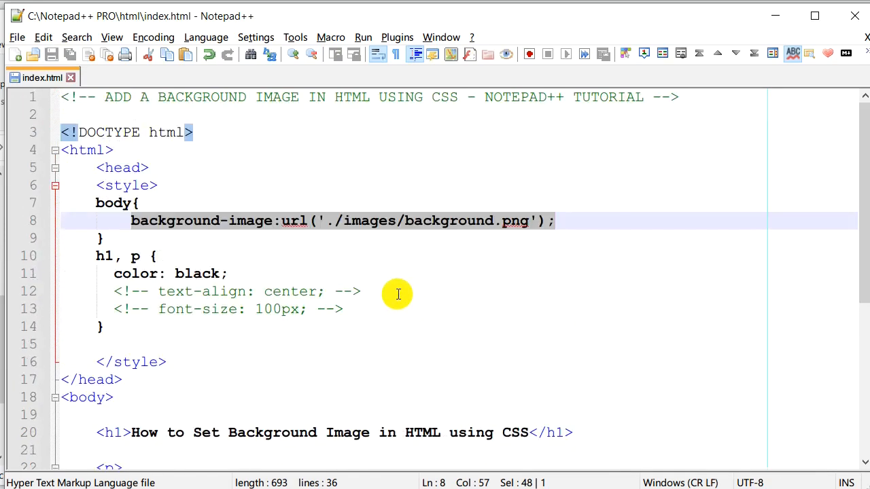
pyautogui.click(111, 36)
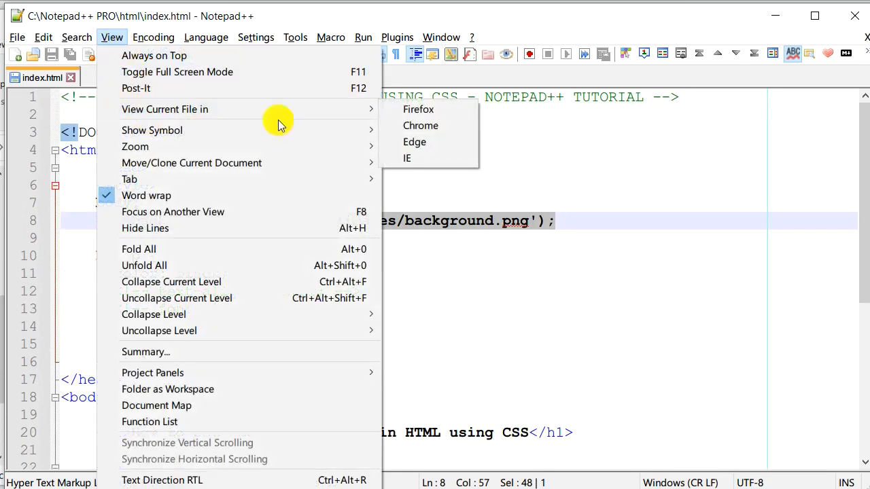
# Step: Preview index.html in Chrome with the starry nebula image filling the page background
pyautogui.click(420, 125)
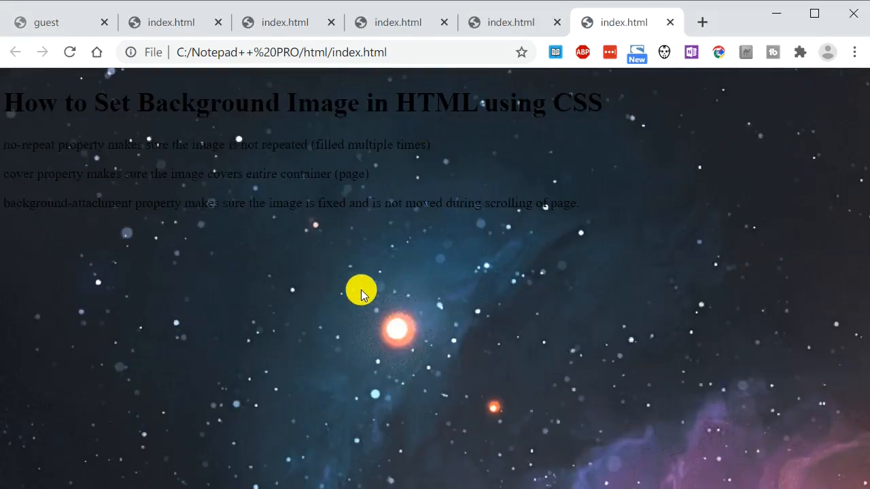
pyautogui.moveTo(300, 330)
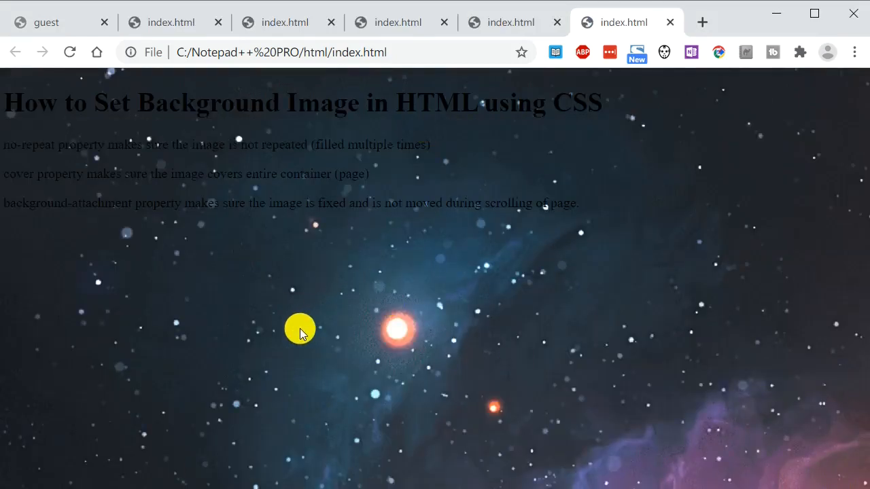
pyautogui.moveTo(481, 72)
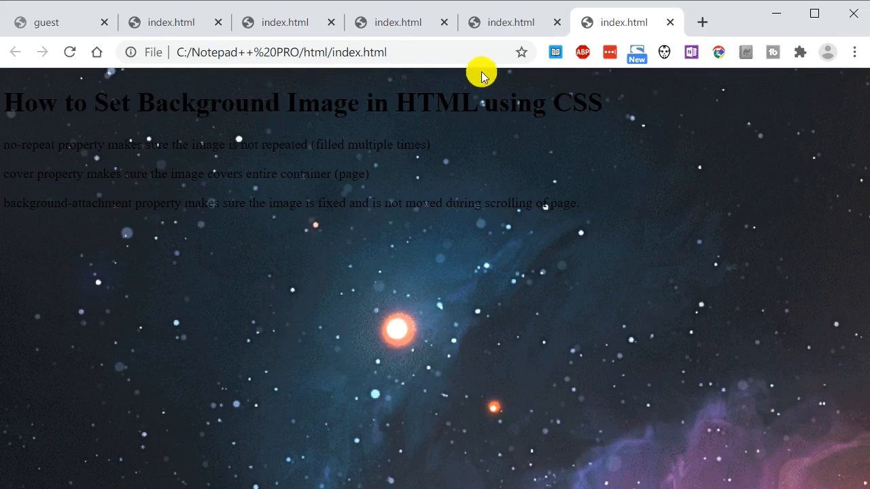
pyautogui.moveTo(325, 114)
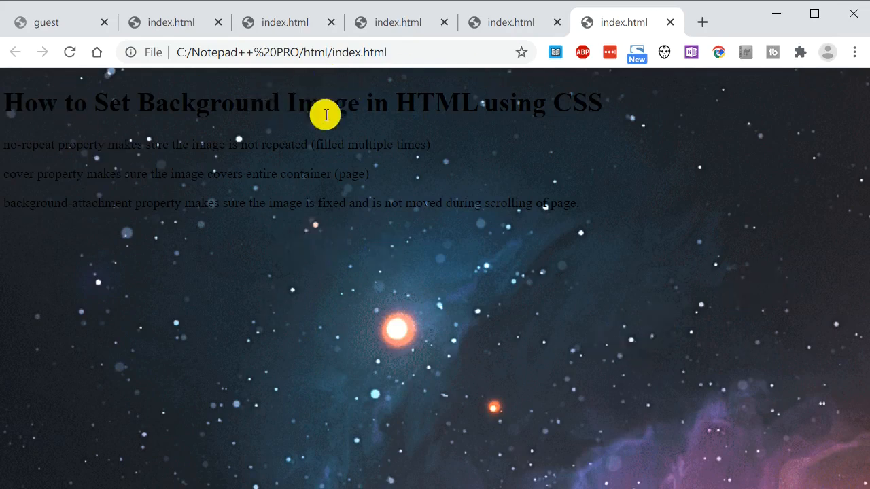
pyautogui.moveTo(238, 243)
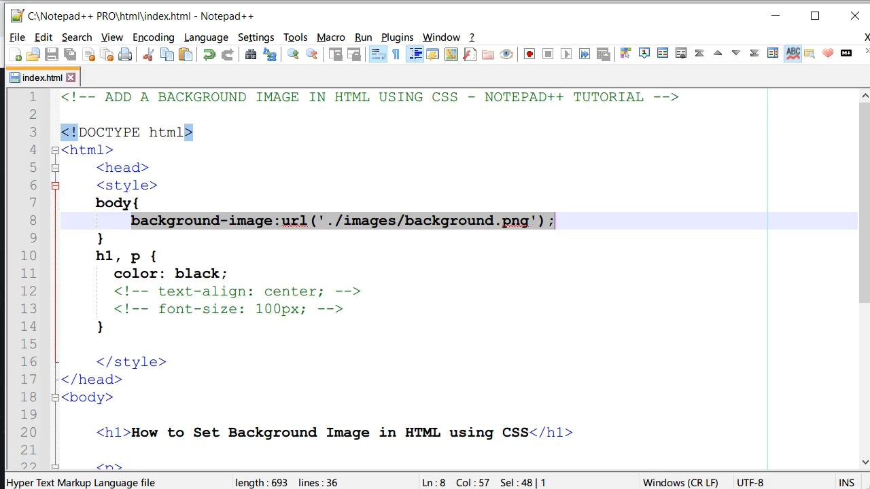
pyautogui.moveTo(97, 259)
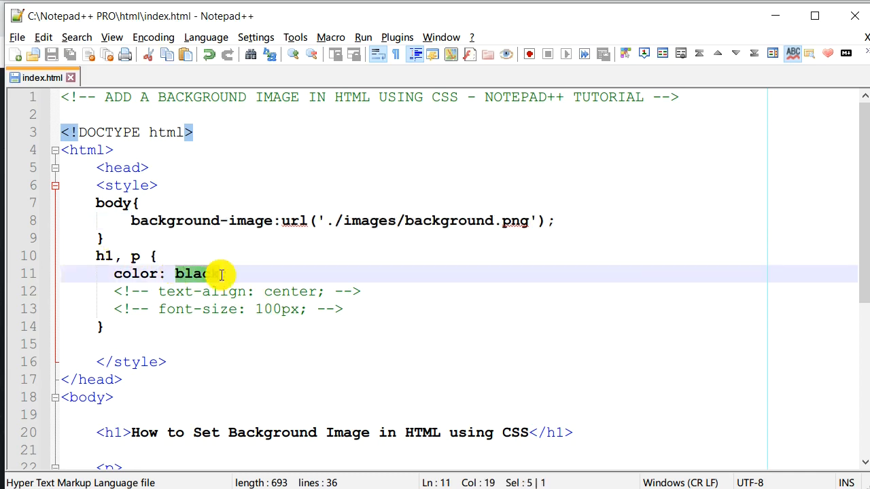
# Step: Replace color: black with white for the heading and paragraph text
pyautogui.write('whit')
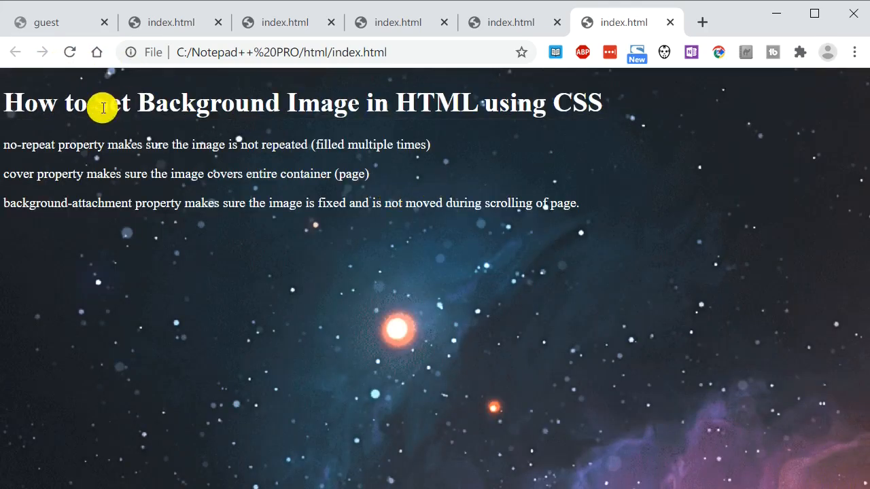
pyautogui.moveTo(575, 204)
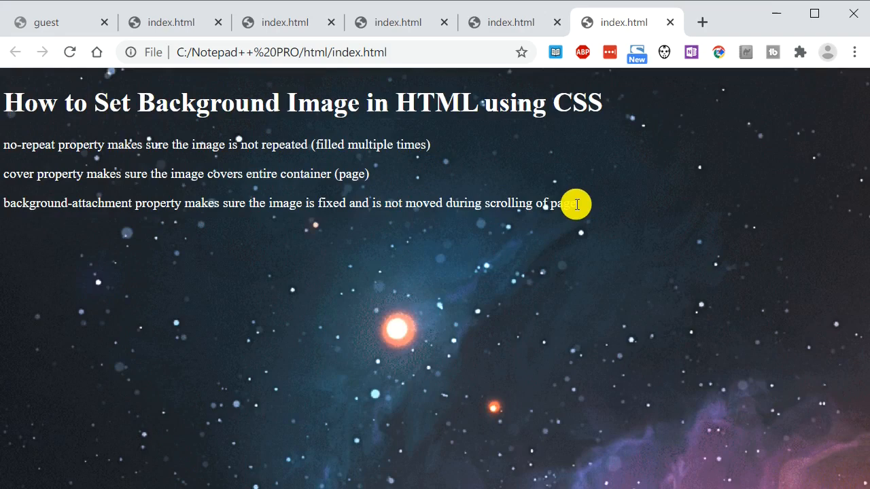
pyautogui.moveTo(498, 286)
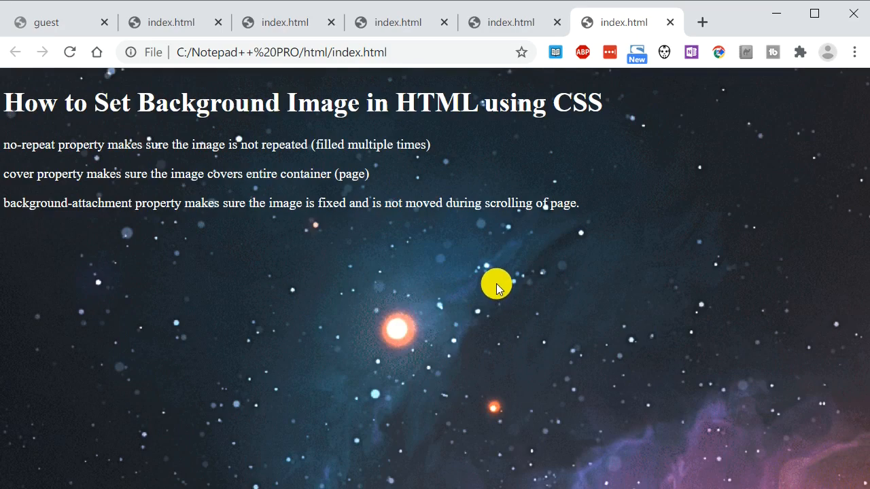
pyautogui.moveTo(584, 316)
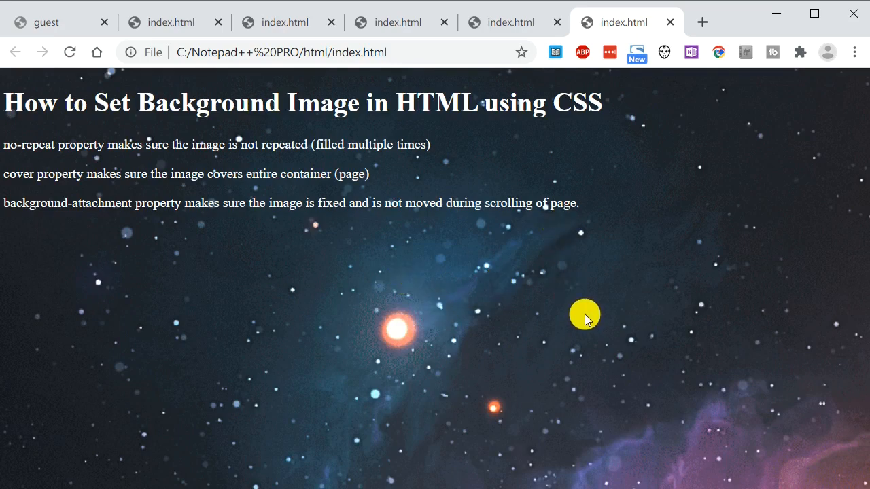
pyautogui.moveTo(379, 294)
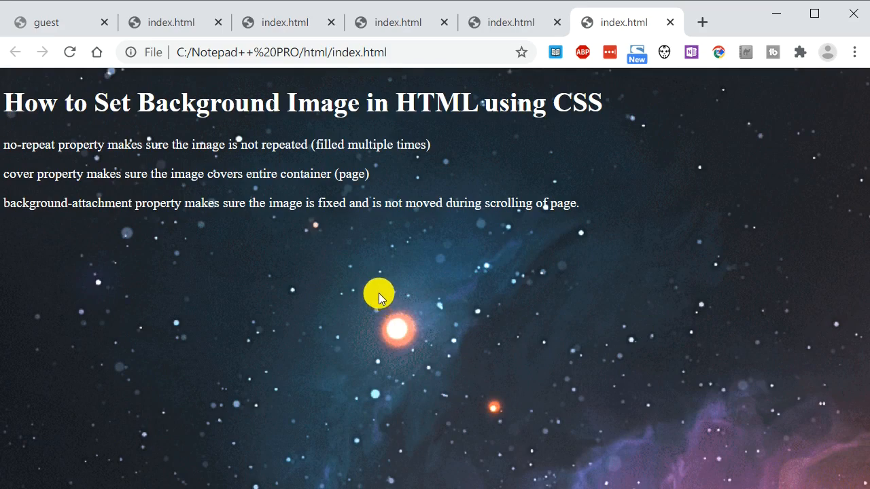
pyautogui.moveTo(413, 264)
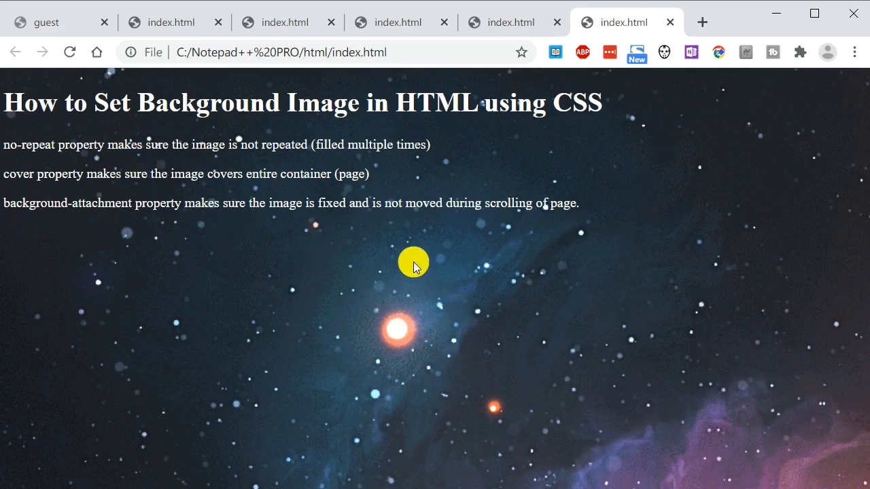
pyautogui.moveTo(600, 311)
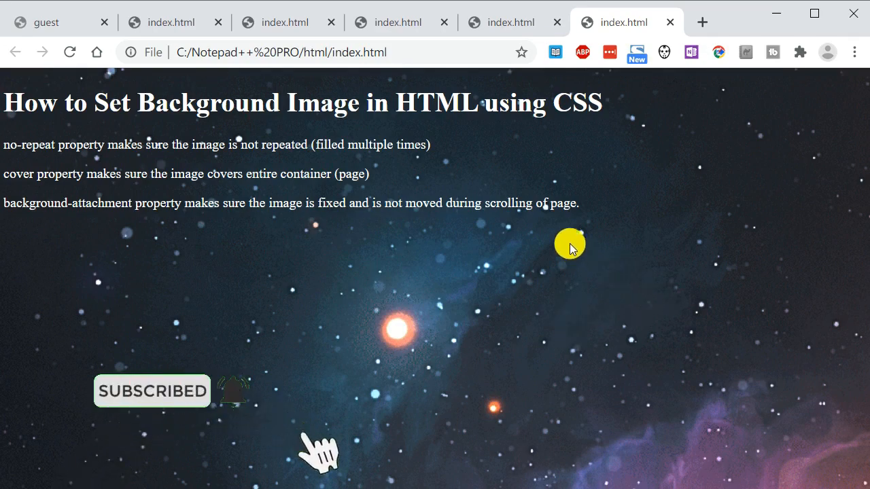
pyautogui.moveTo(333, 286)
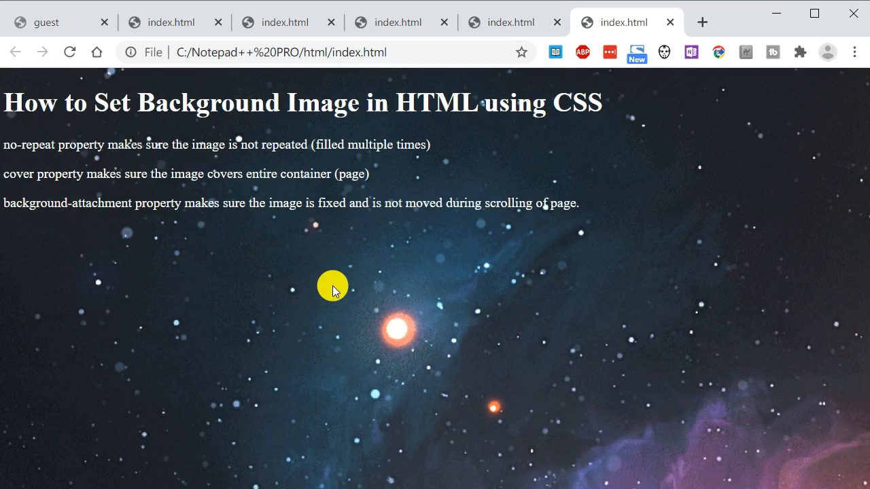
pyautogui.moveTo(456, 200)
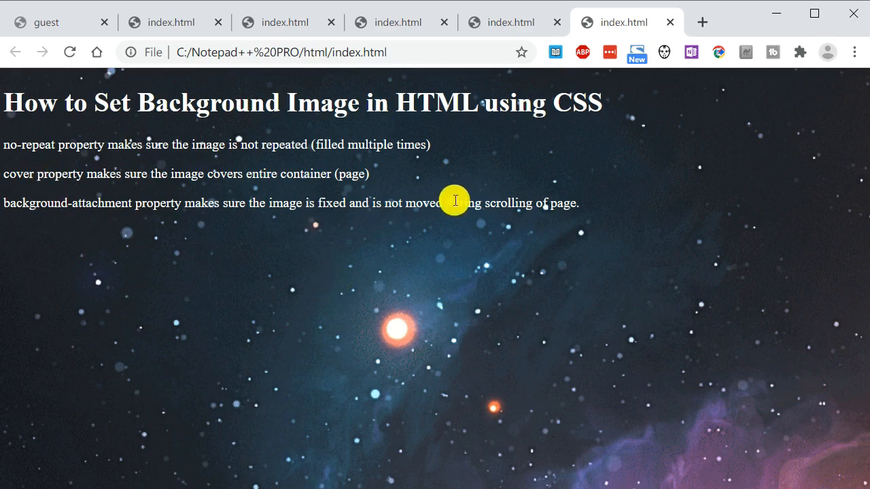
pyautogui.moveTo(7, 147)
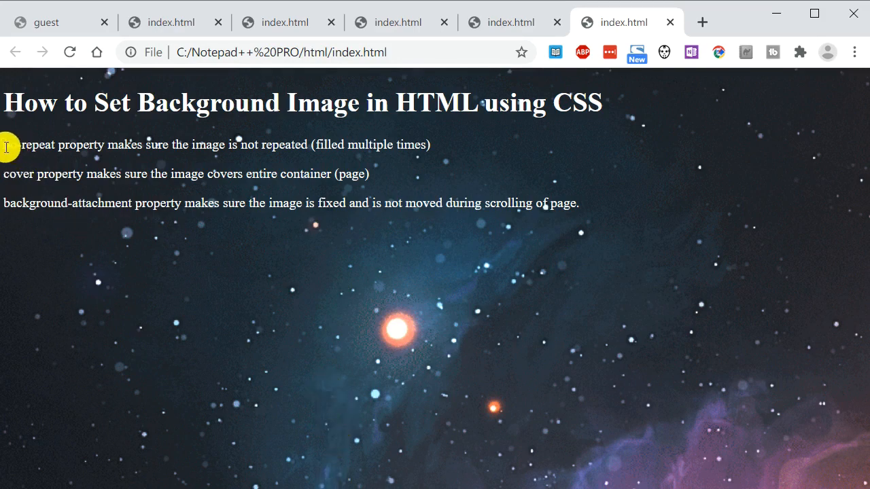
pyautogui.moveTo(174, 174)
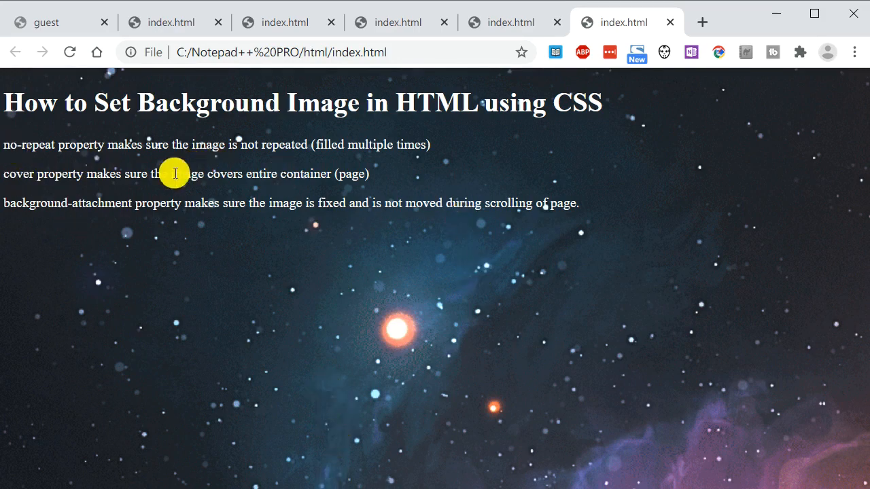
pyautogui.moveTo(792, 294)
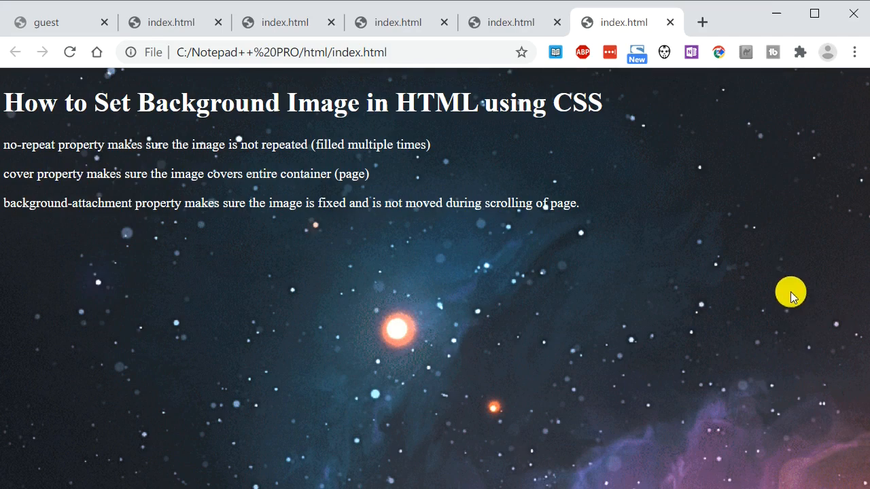
pyautogui.moveTo(620, 75)
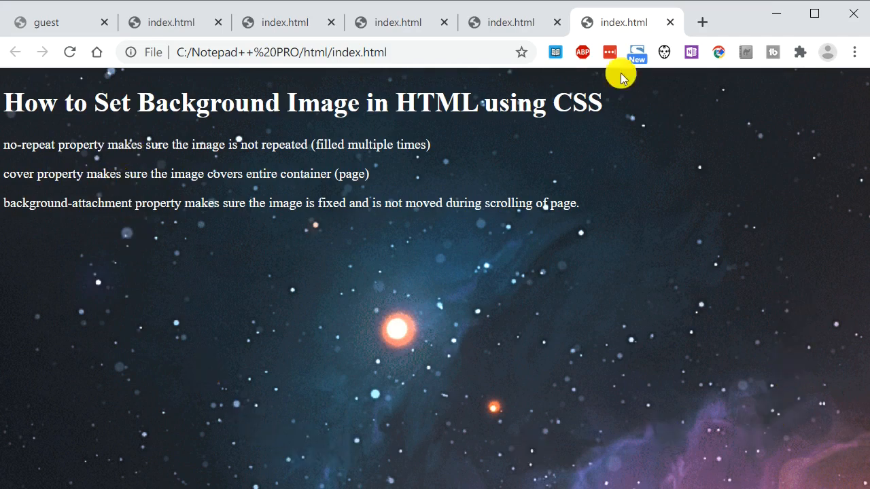
pyautogui.moveTo(471, 245)
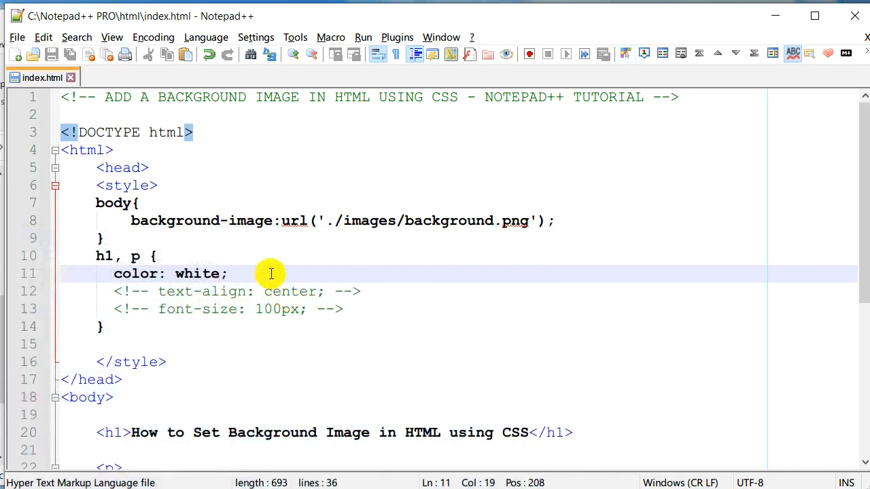
# Step: Add background-size: cover; on a new line beneath the background-image declaration
pyautogui.click(652, 269)
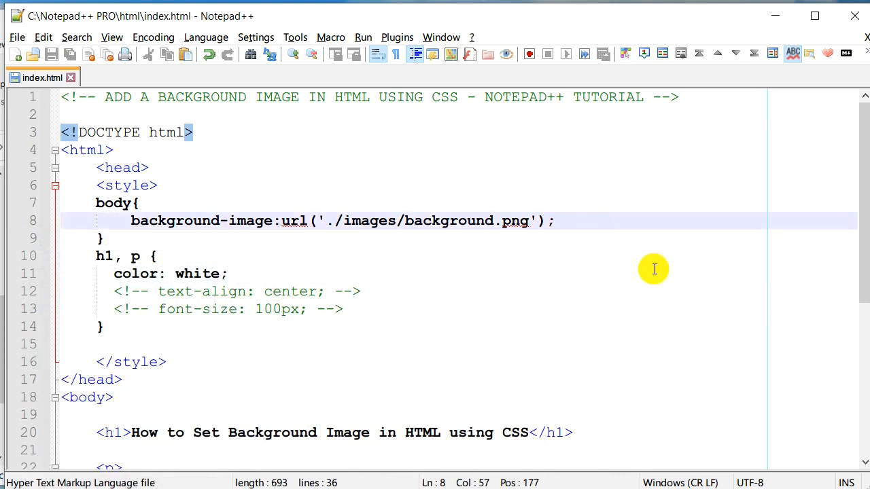
pyautogui.press('Return')
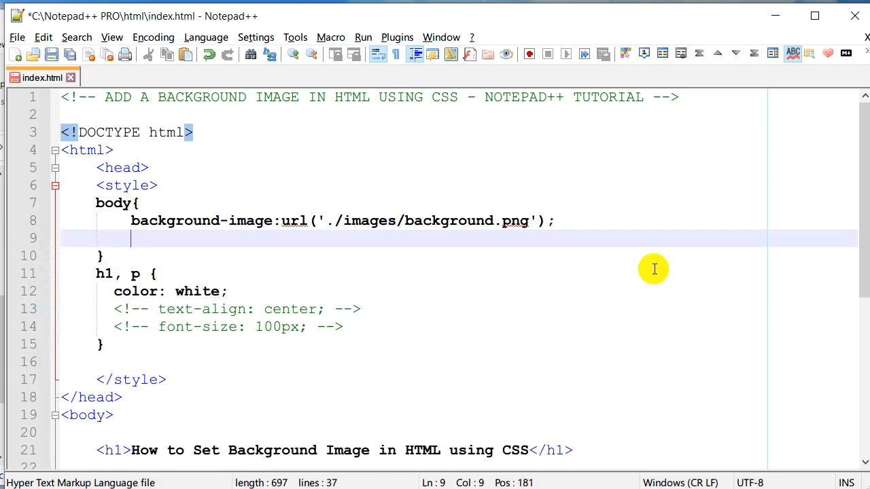
pyautogui.write('background-')
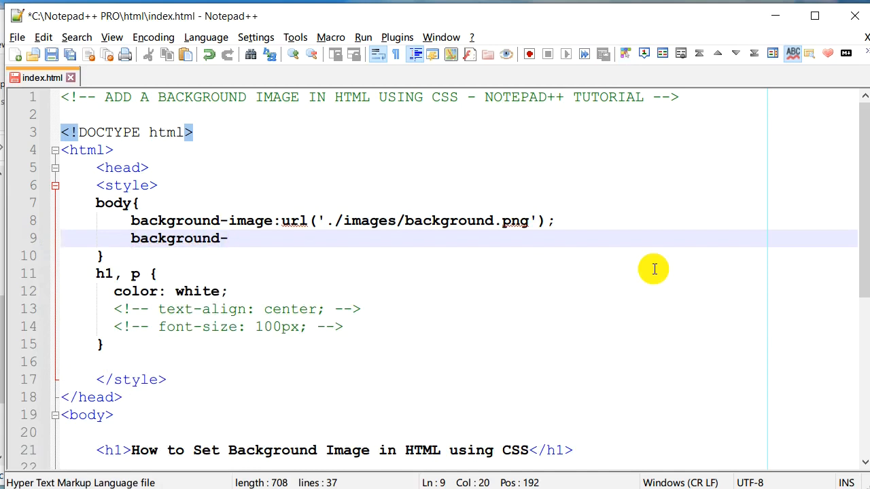
pyautogui.write('sizeL:')
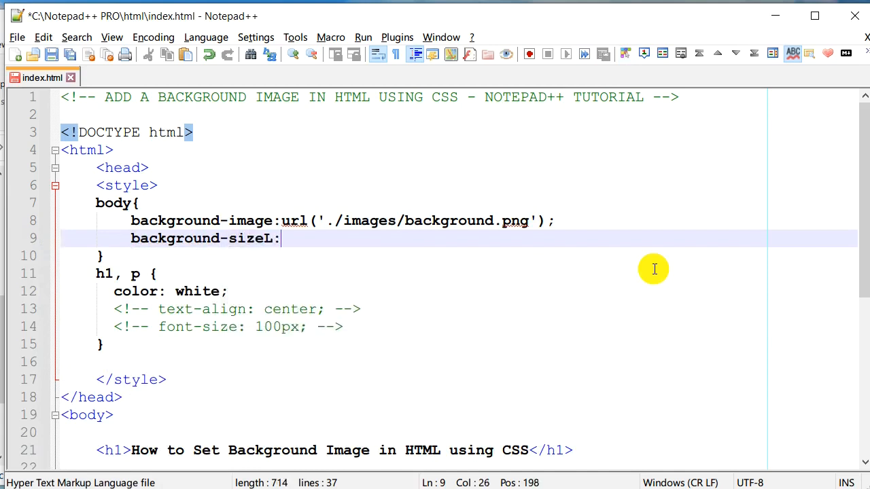
pyautogui.press('Backspace')
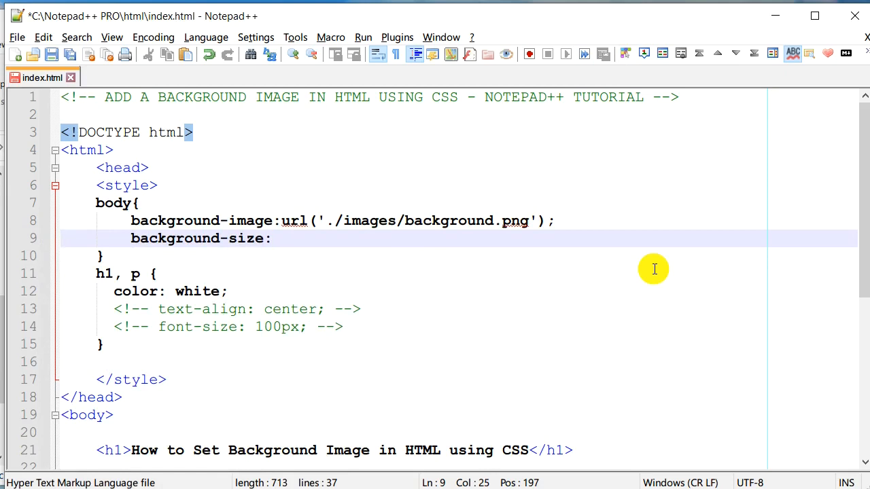
pyautogui.write('cover;')
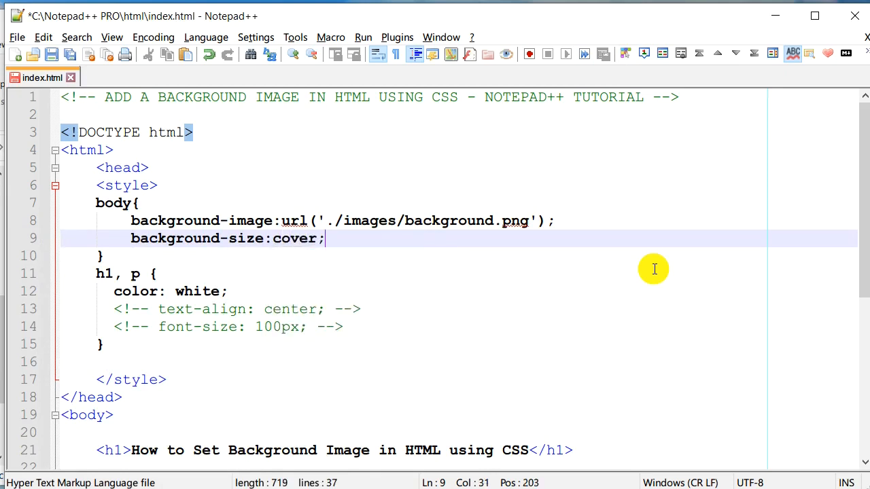
pyautogui.moveTo(409, 228)
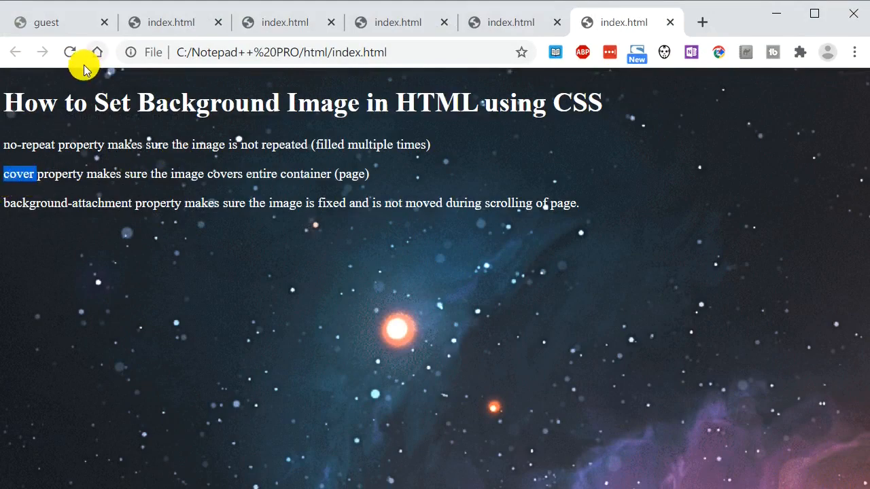
# Step: Reload Chrome to see the nebula covering the whole window, then minimize it to return to the code
pyautogui.click(70, 52)
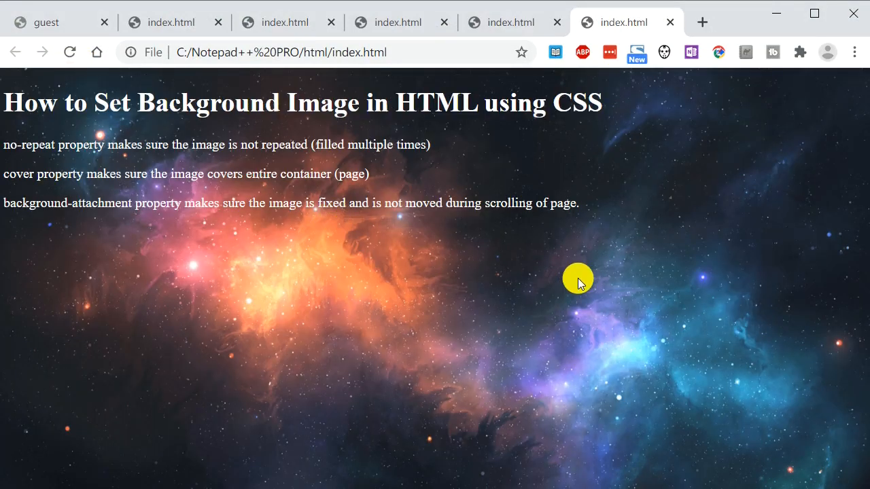
pyautogui.moveTo(420, 86)
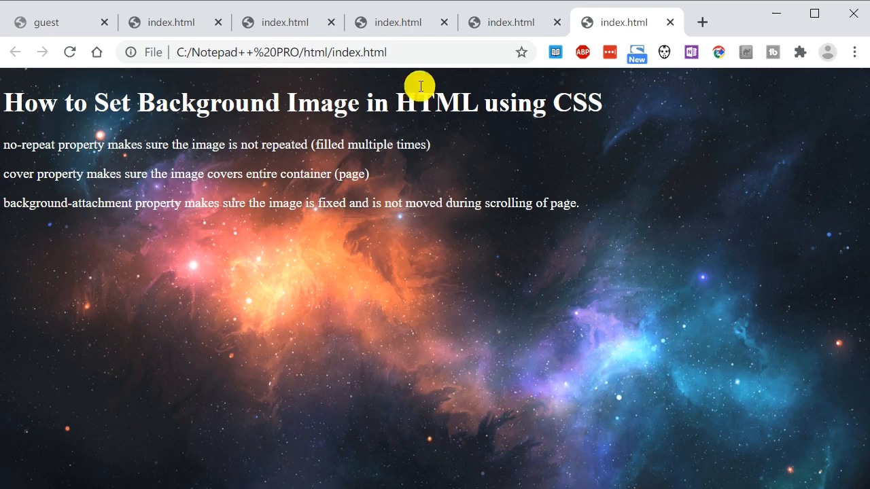
pyautogui.moveTo(615, 327)
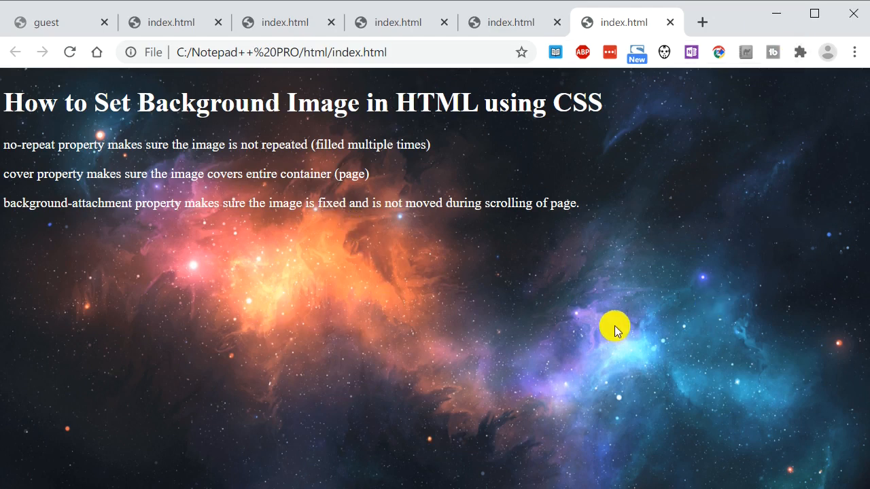
pyautogui.moveTo(746, 334)
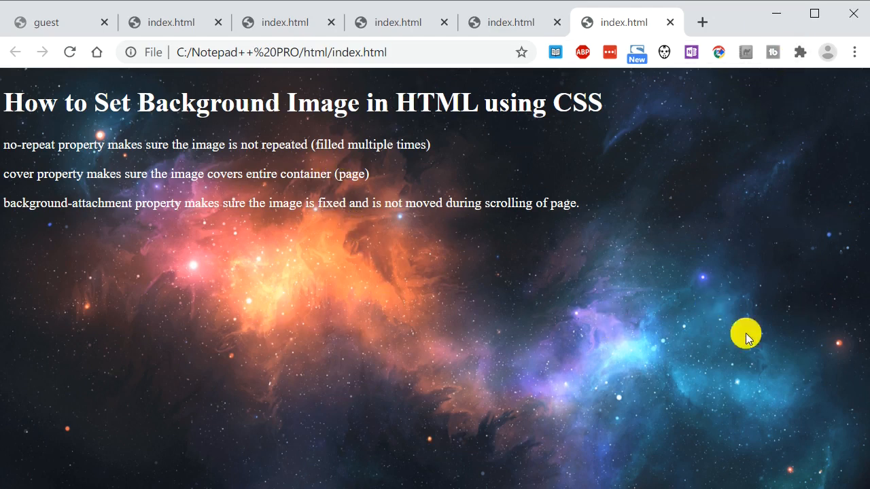
pyautogui.moveTo(321, 282)
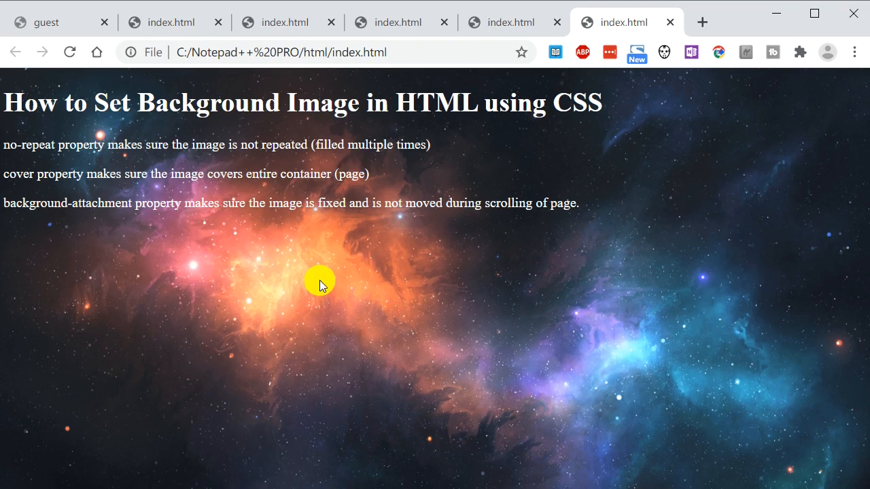
pyautogui.moveTo(336, 146)
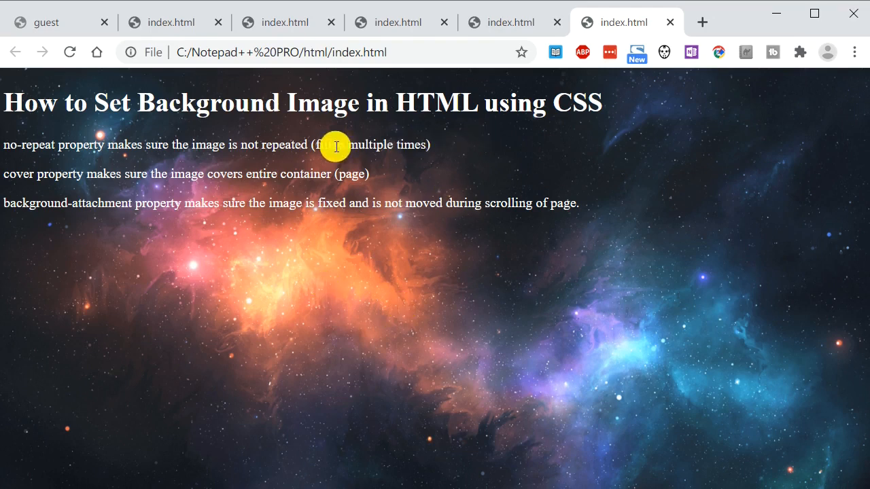
pyautogui.moveTo(185, 148)
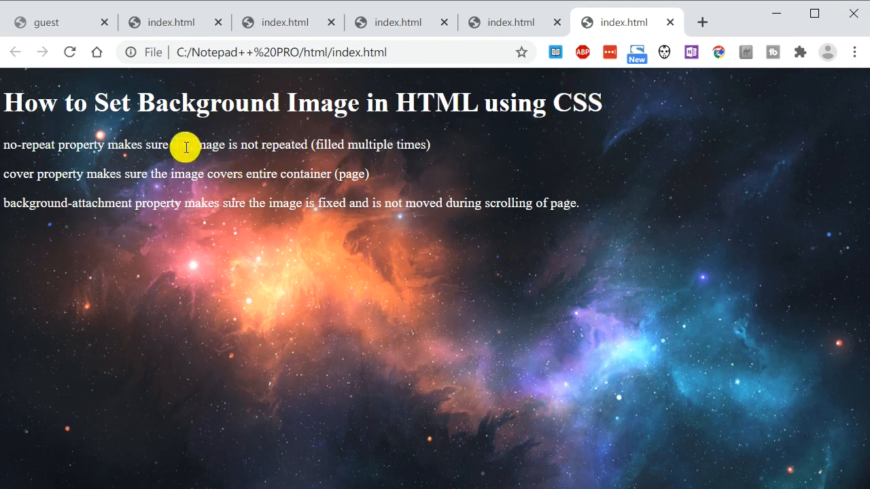
pyautogui.moveTo(10, 153)
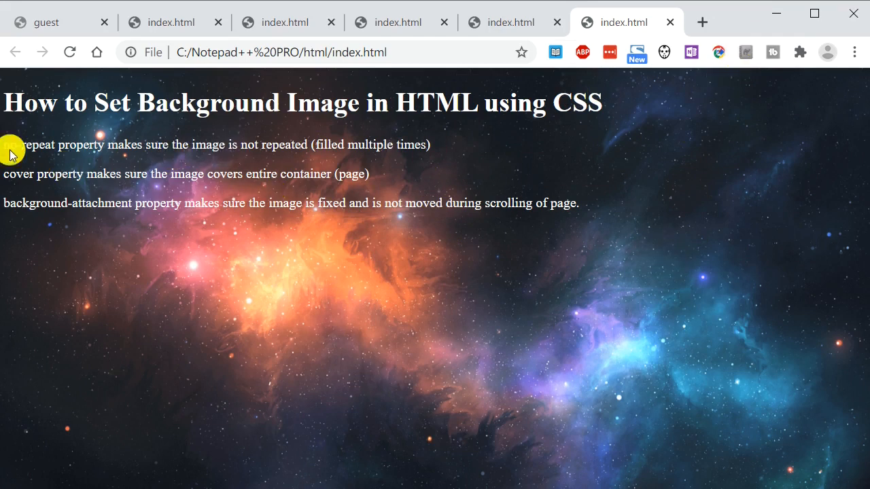
pyautogui.moveTo(435, 171)
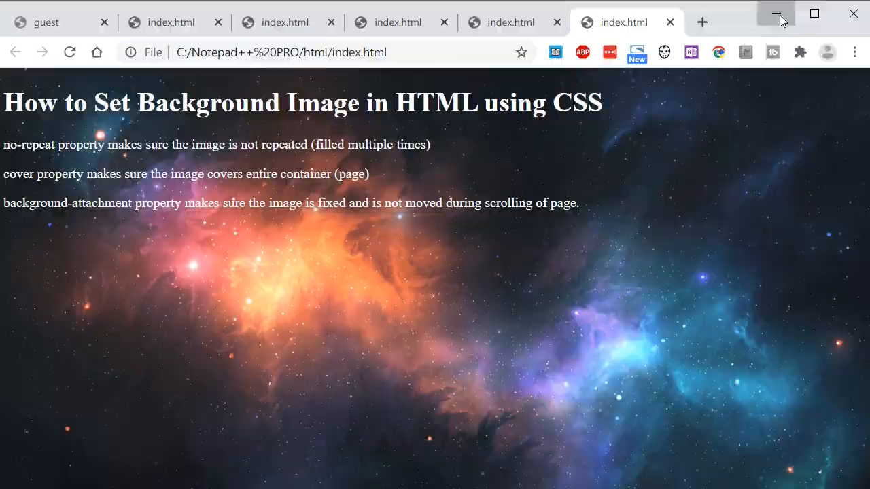
pyautogui.click(777, 14)
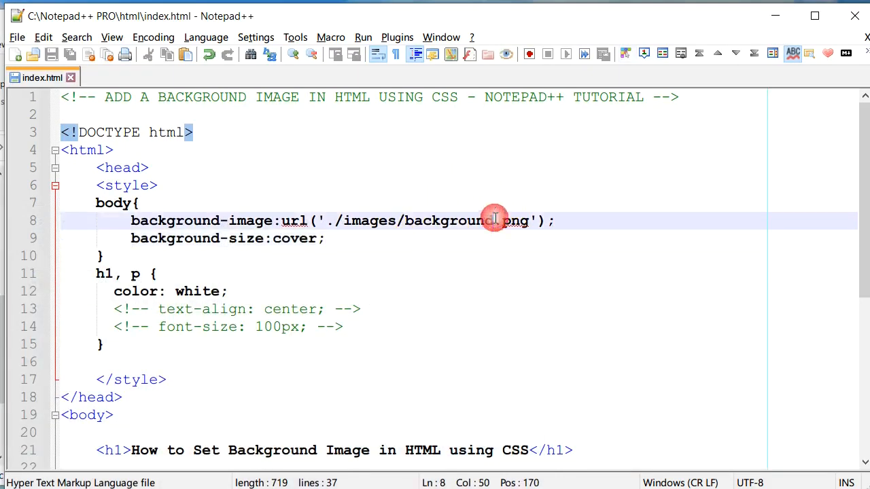
# Step: Point the url at './images/background_800w.png', then switch to the Chrome tab and zoom out slightly
pyautogui.write('_')
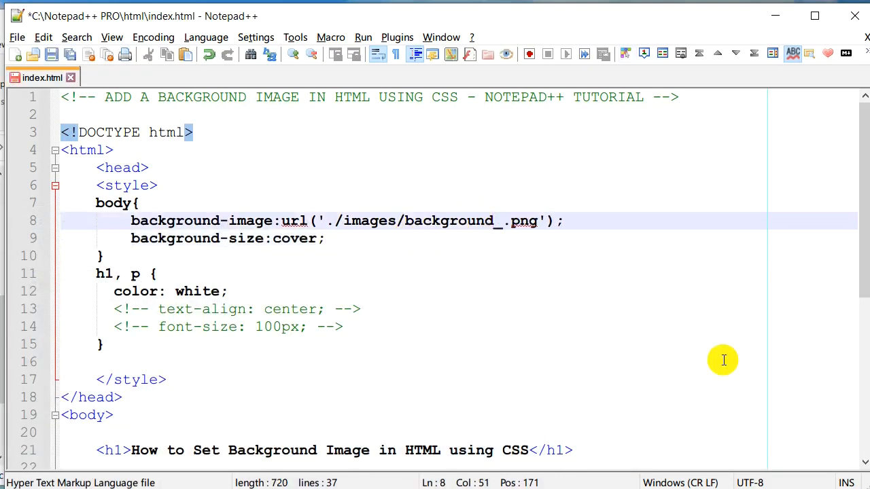
pyautogui.write('8')
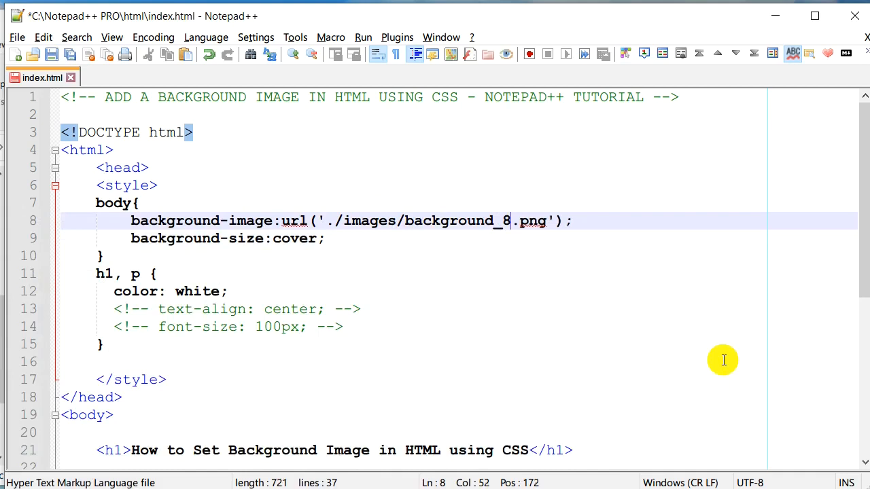
pyautogui.write('00')
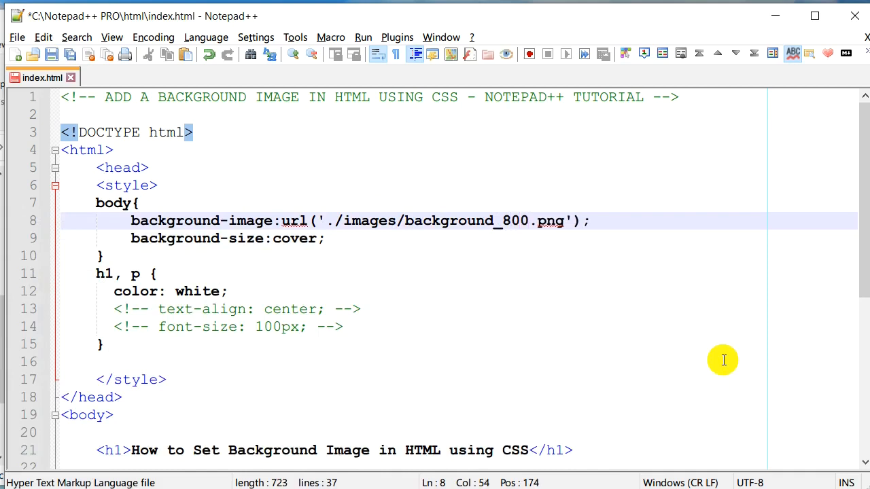
pyautogui.write('w')
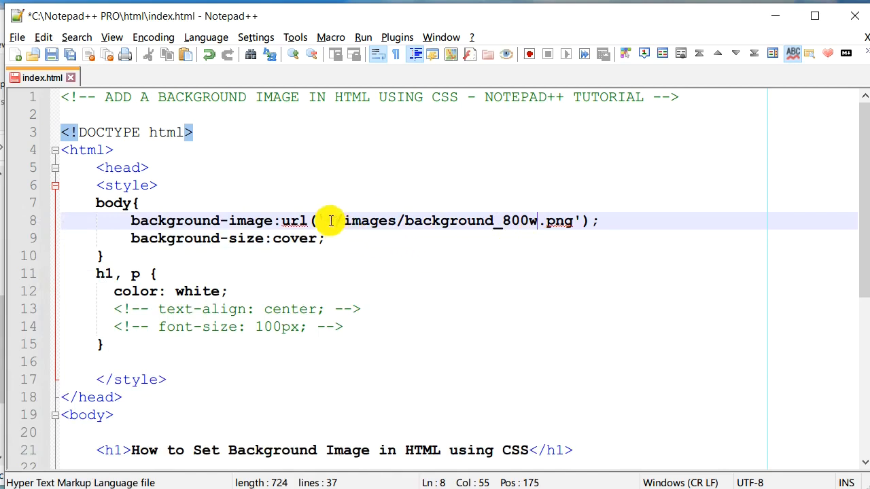
pyautogui.write("'./")
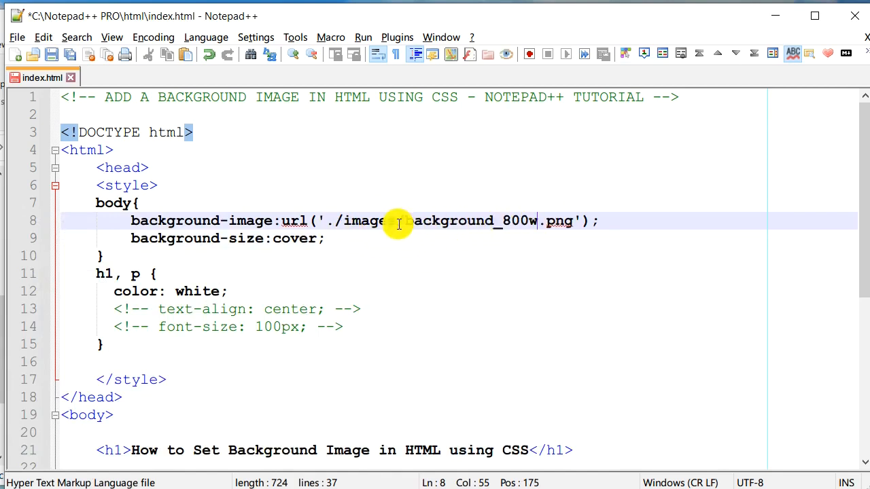
pyautogui.click(53, 55)
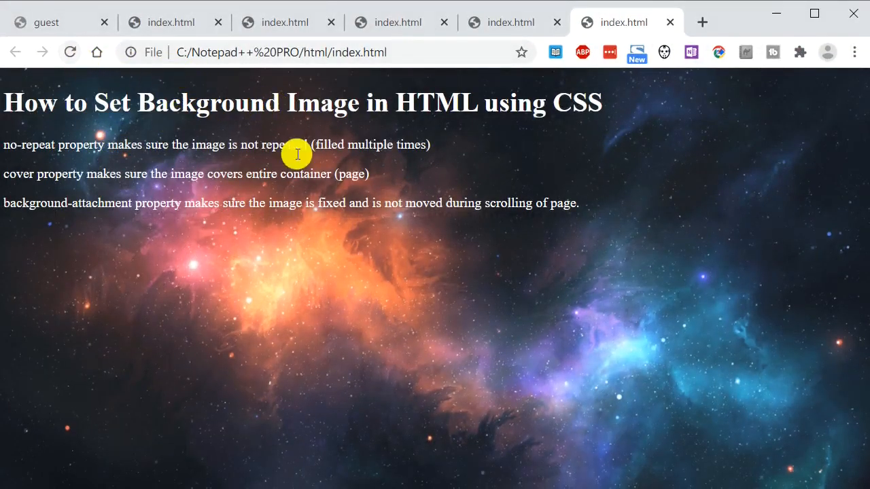
pyautogui.press('ctrl+minus')
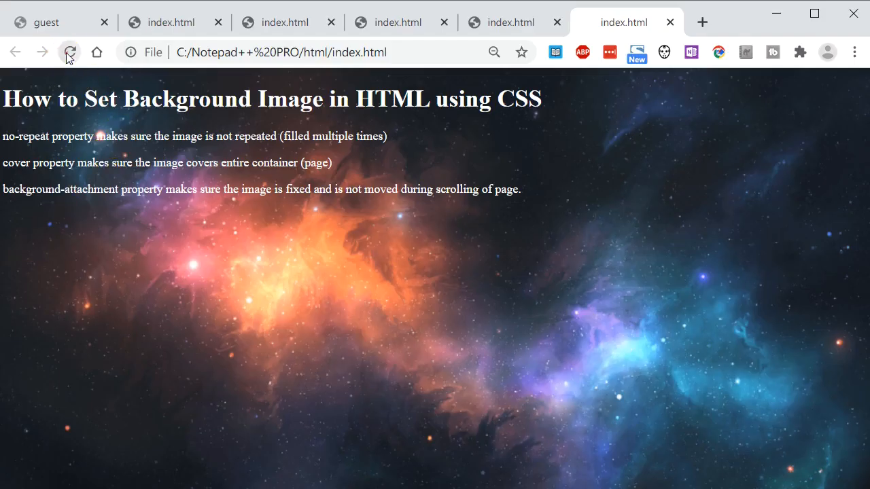
# Step: Reload Chrome so the narrower 800w nebula image tiles across the page with a visible seam
pyautogui.click(69, 52)
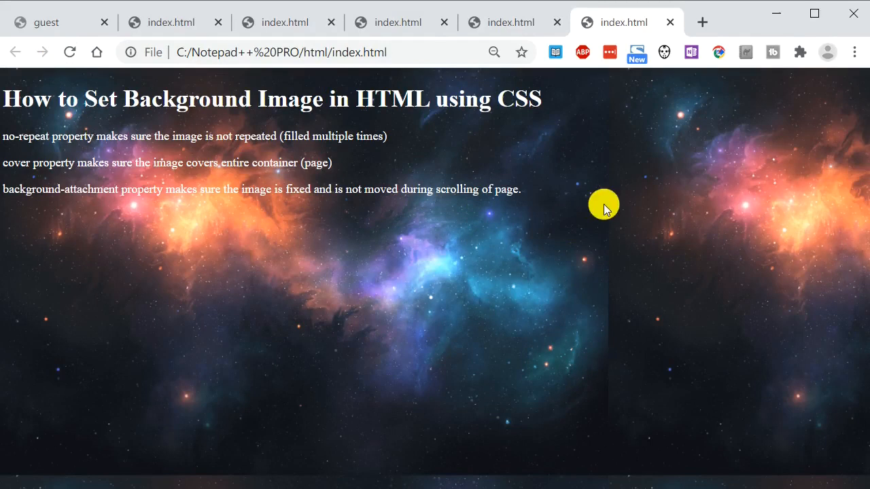
pyautogui.moveTo(523, 62)
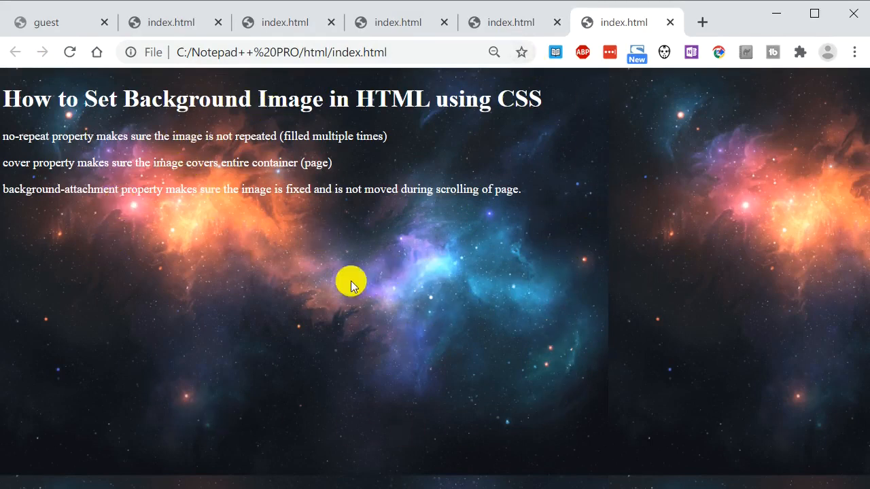
pyautogui.moveTo(768, 218)
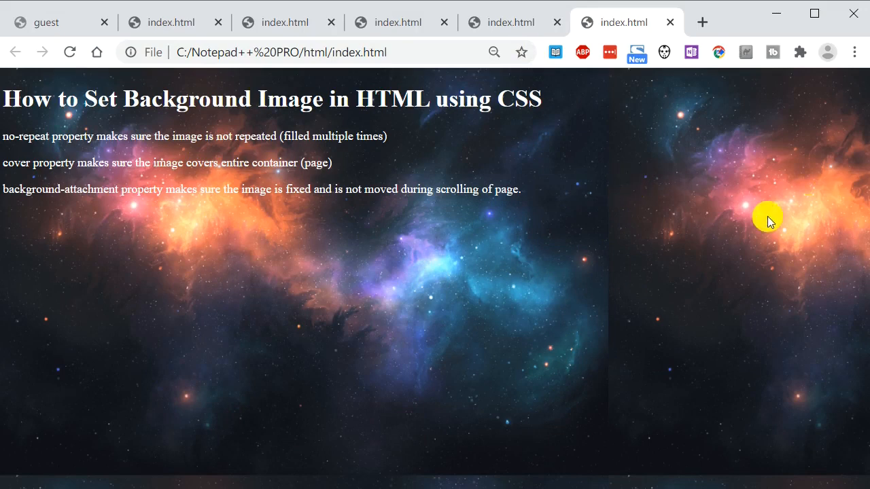
pyautogui.moveTo(696, 188)
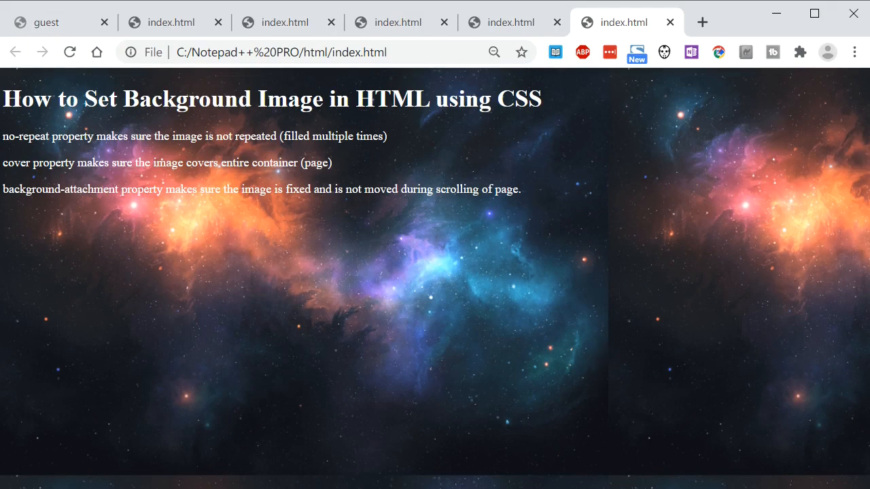
pyautogui.moveTo(416, 300)
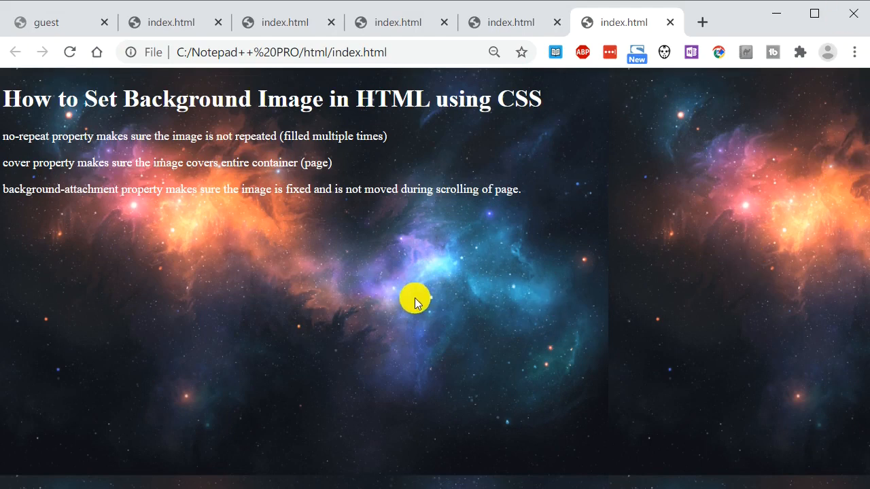
pyautogui.moveTo(436, 279)
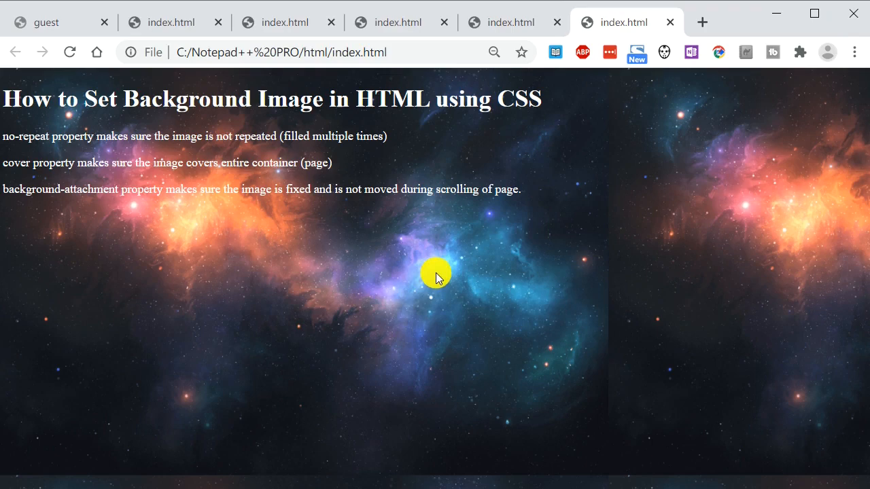
pyautogui.moveTo(404, 280)
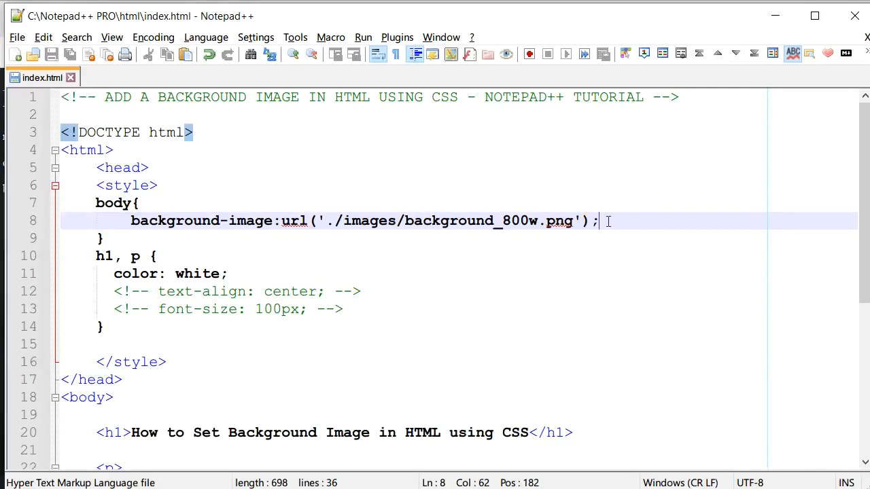
# Step: Add background-repeat: no-repeat; to the body rule and switch to Chrome
pyautogui.press('Return')
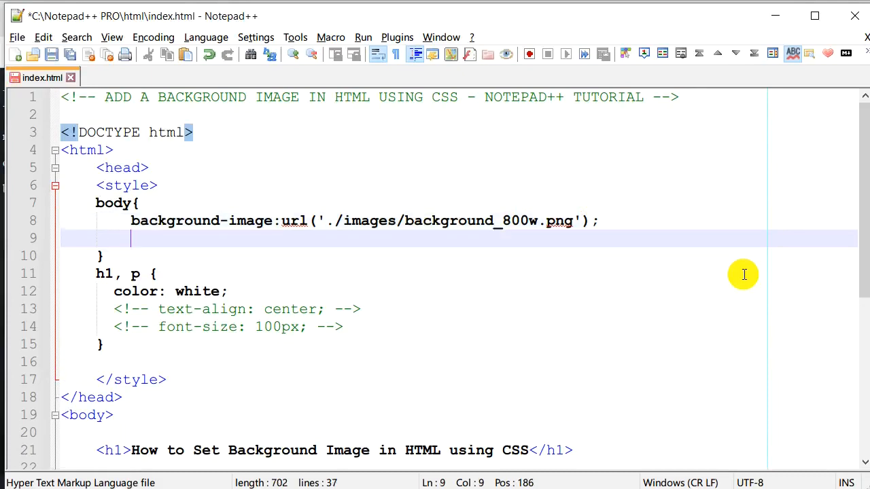
pyautogui.write('background-')
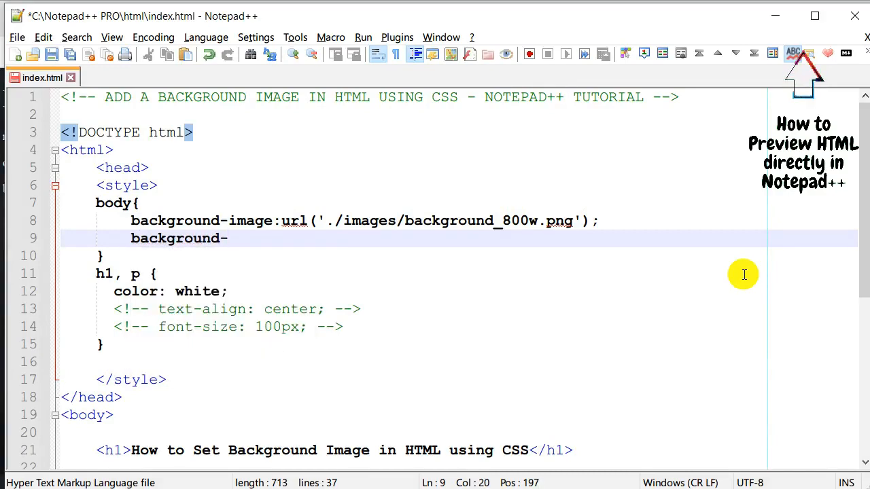
pyautogui.write('repeat:')
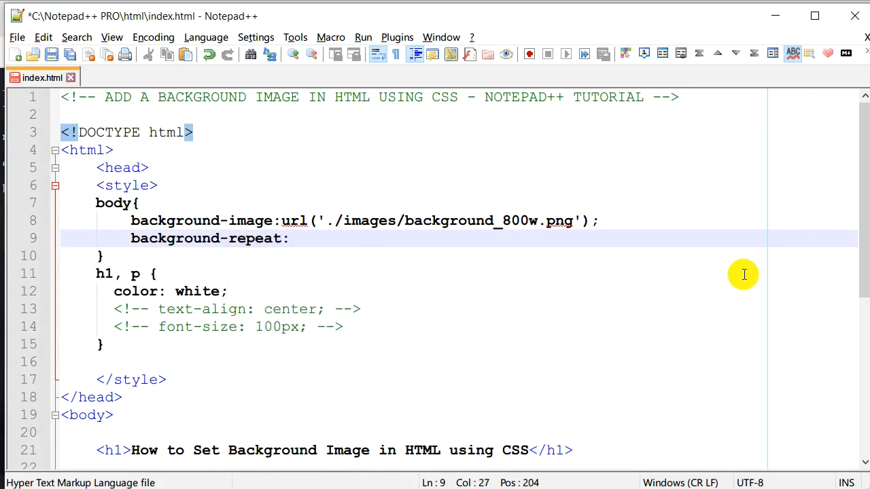
pyautogui.write('no-repeatl')
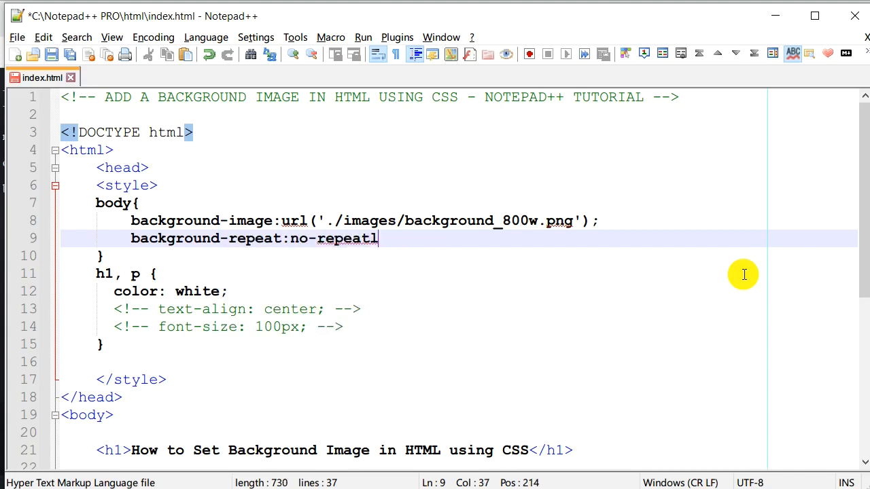
pyautogui.write(';')
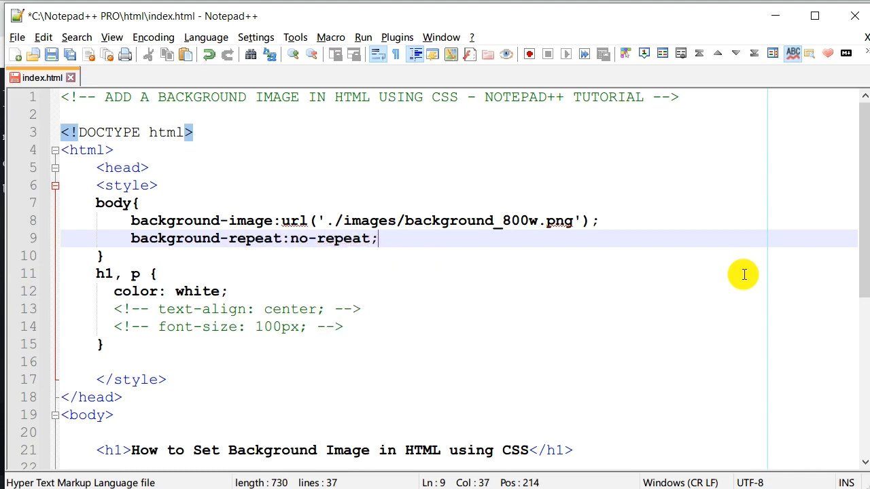
pyautogui.click(622, 22)
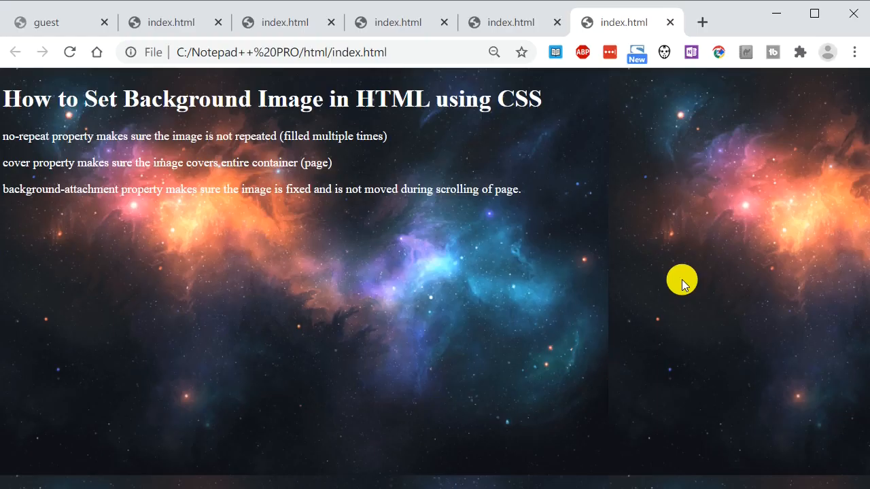
# Step: Reload to see the nebula shown once with white space beside it, then hide Chrome
pyautogui.click(69, 52)
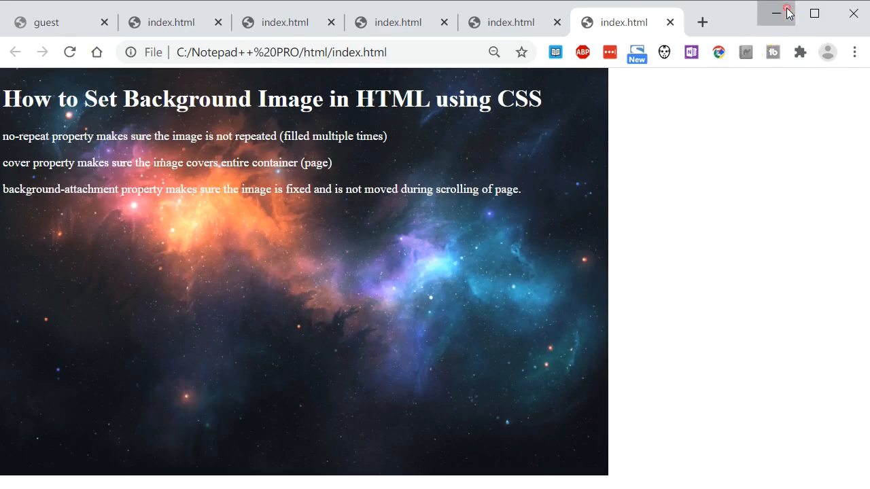
pyautogui.click(776, 13)
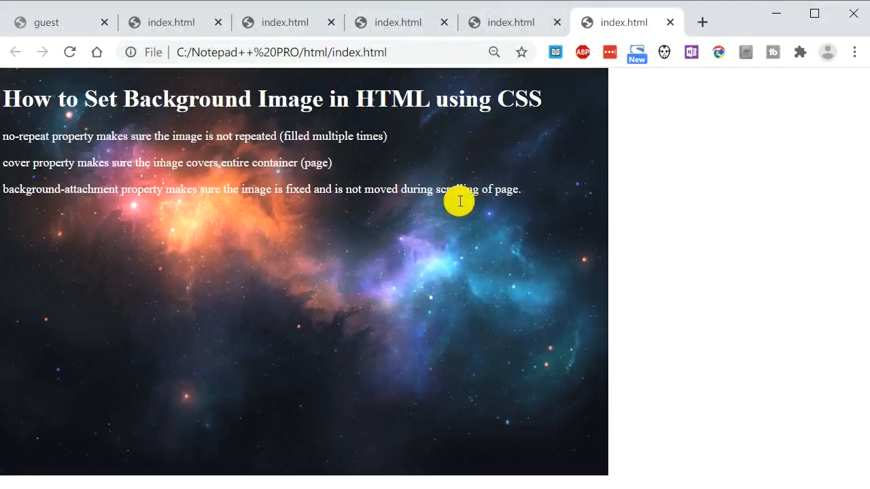
pyautogui.moveTo(400, 196)
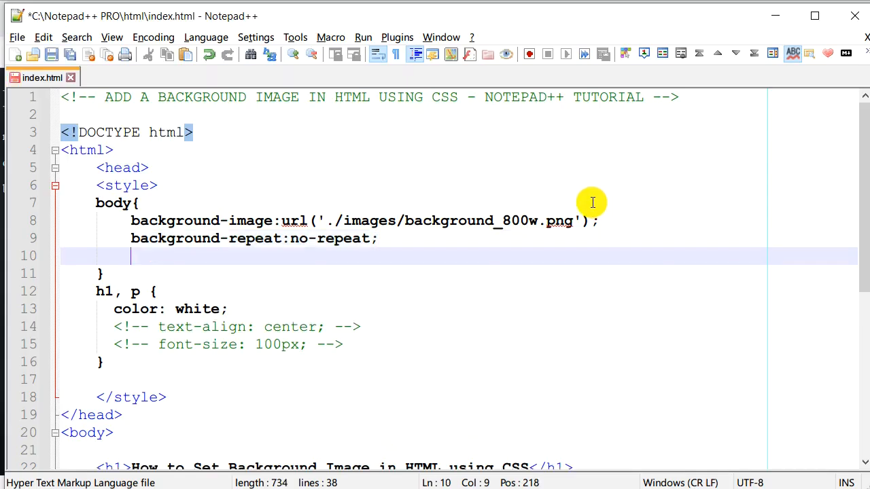
# Step: Add background-size: cover; beneath no-repeat in the body rule and save index.html
pyautogui.write('background')
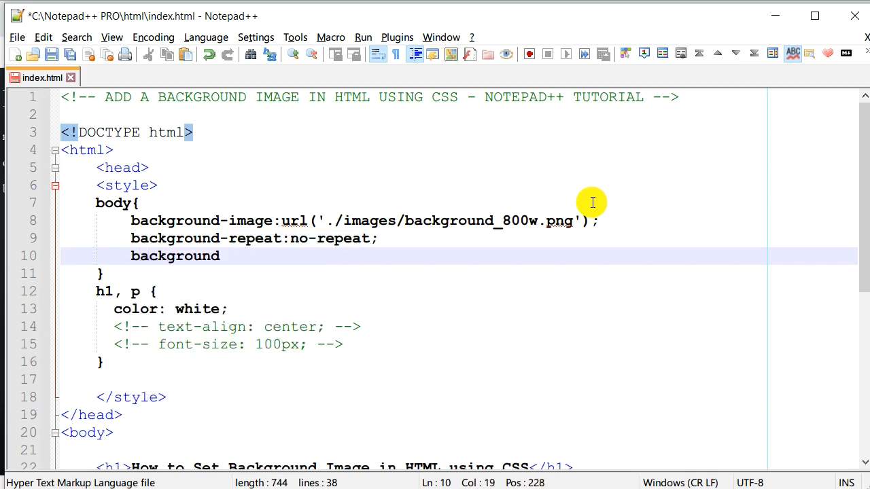
pyautogui.write('-size:')
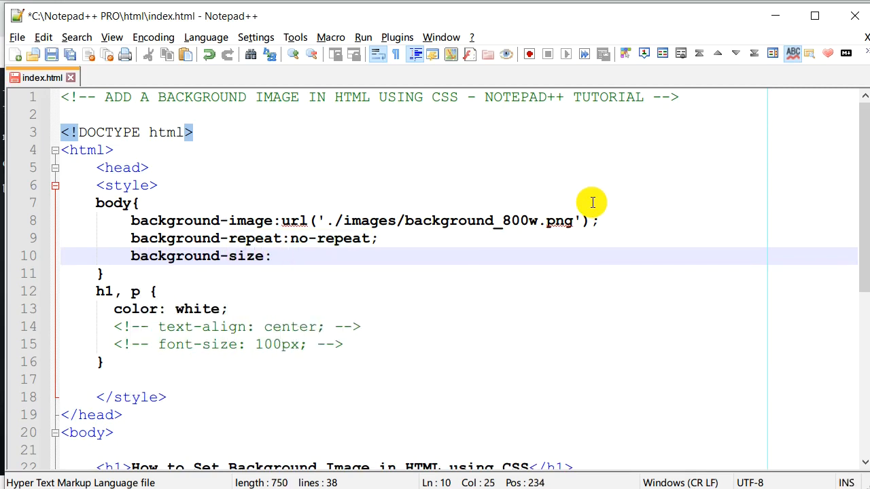
pyautogui.write('cover;')
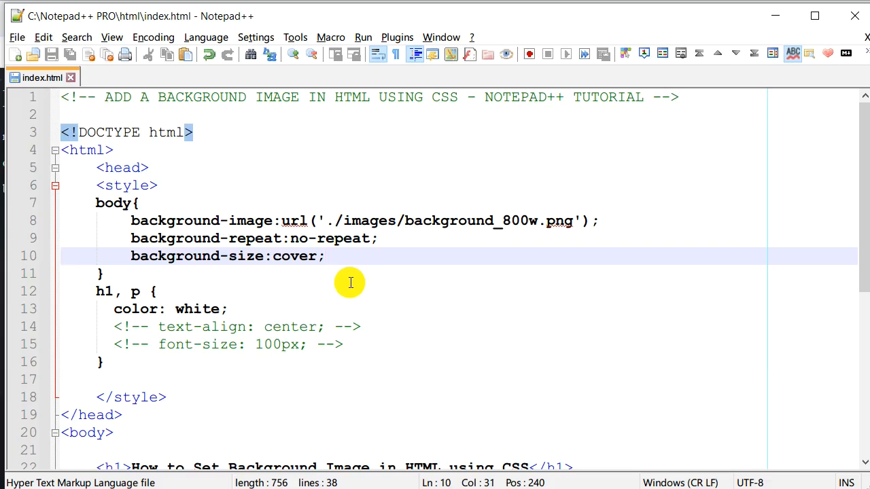
pyautogui.scroll(-3)
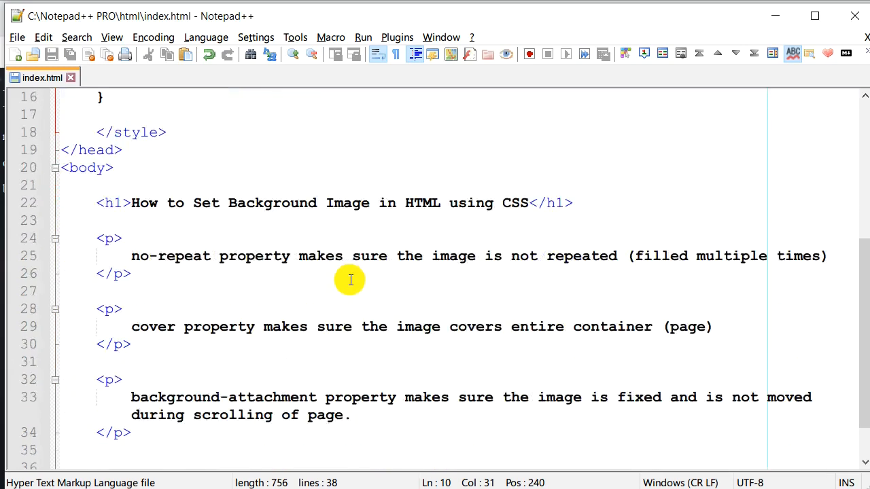
pyautogui.moveTo(364, 429)
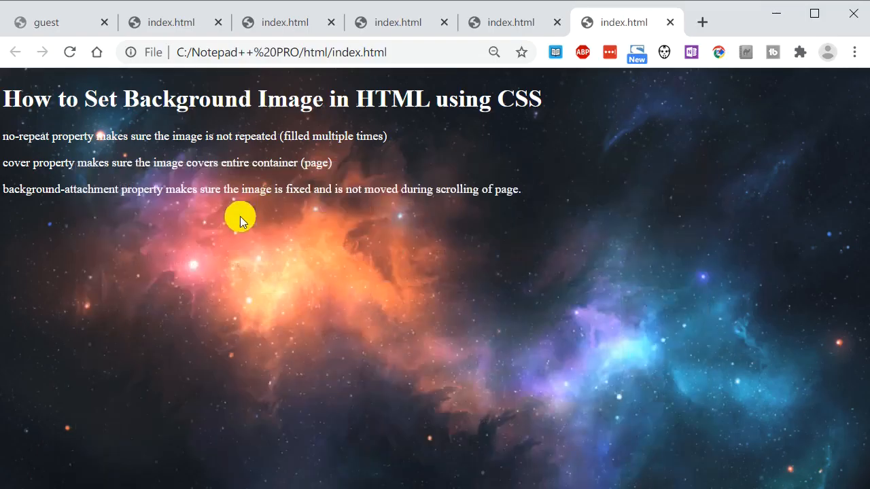
pyautogui.moveTo(513, 174)
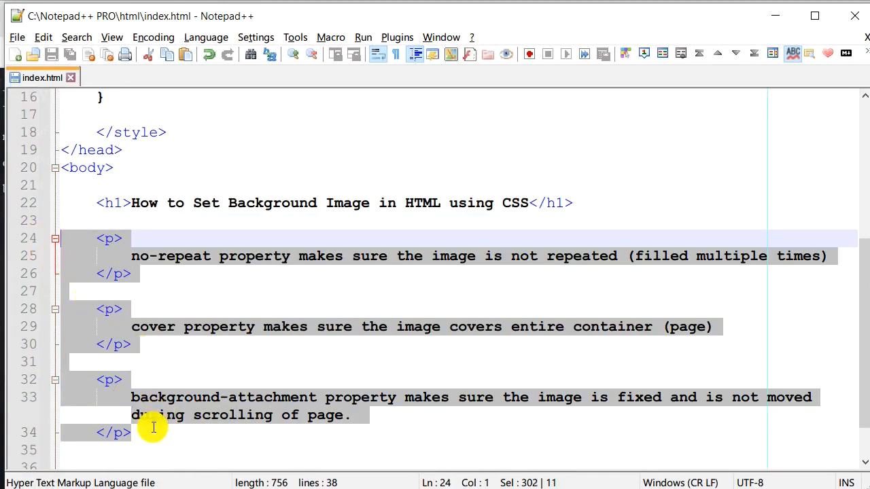
# Step: Paste more copies of the three explanation paragraphs, save, and return to the editor
pyautogui.press('ctrl+v')
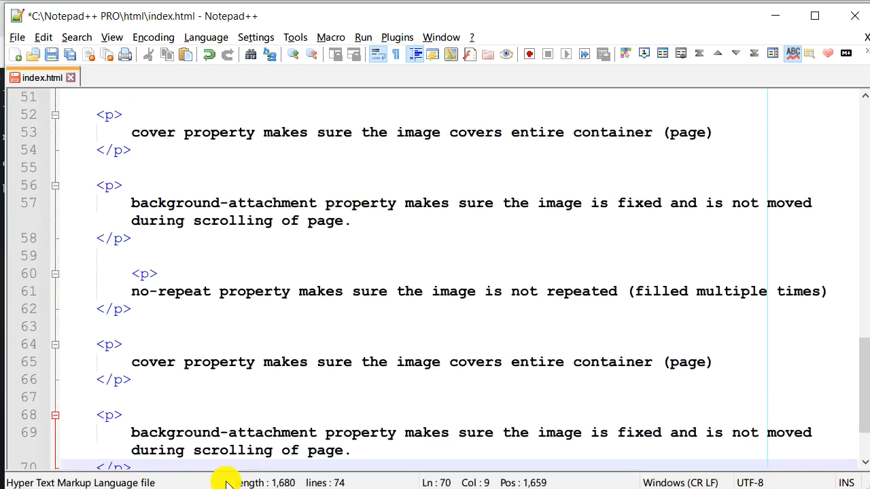
pyautogui.scroll(3)
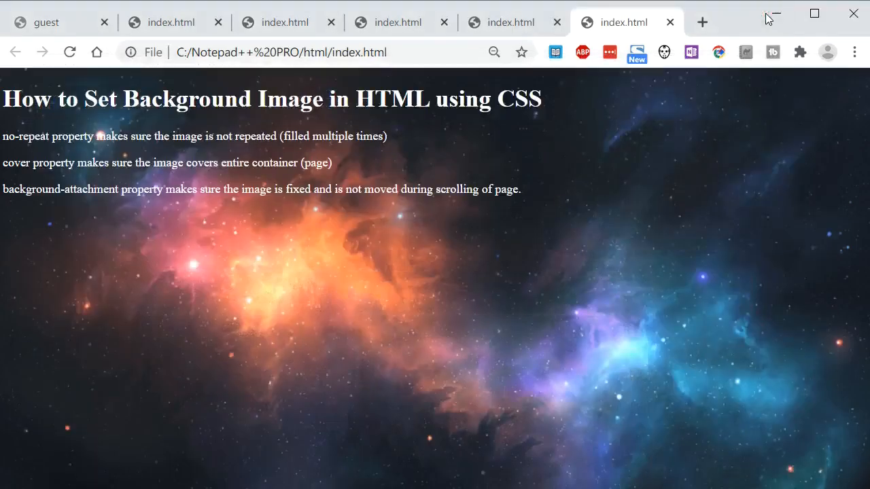
pyautogui.moveTo(70, 75)
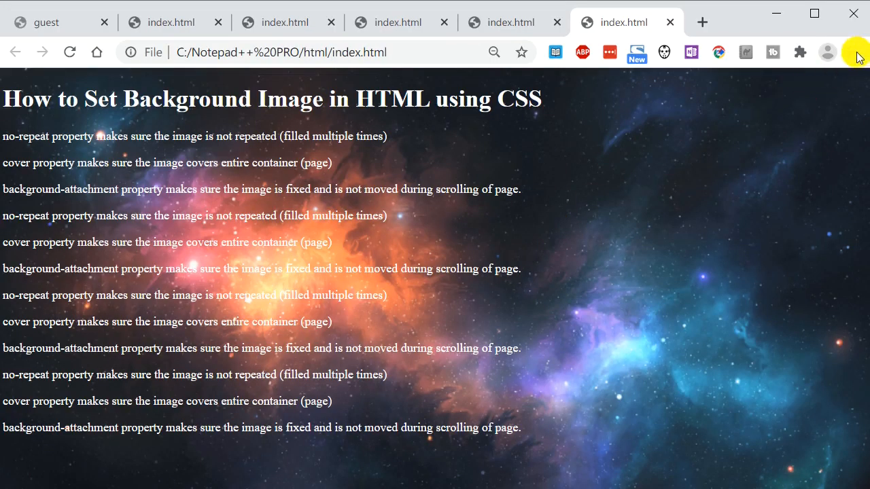
pyautogui.click(855, 52)
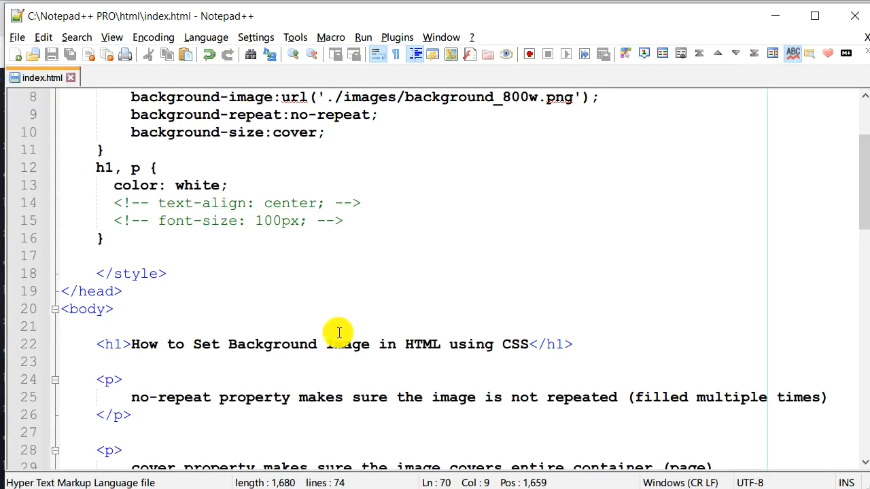
pyautogui.scroll(-3)
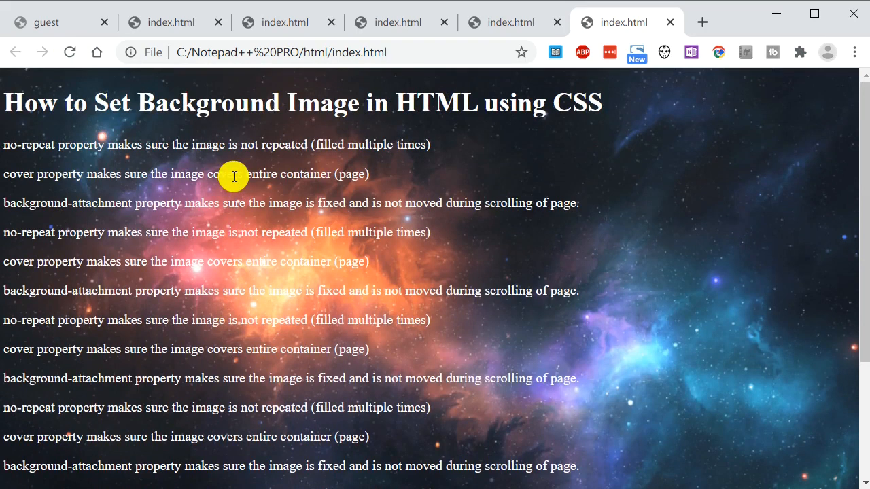
pyautogui.scroll(-3)
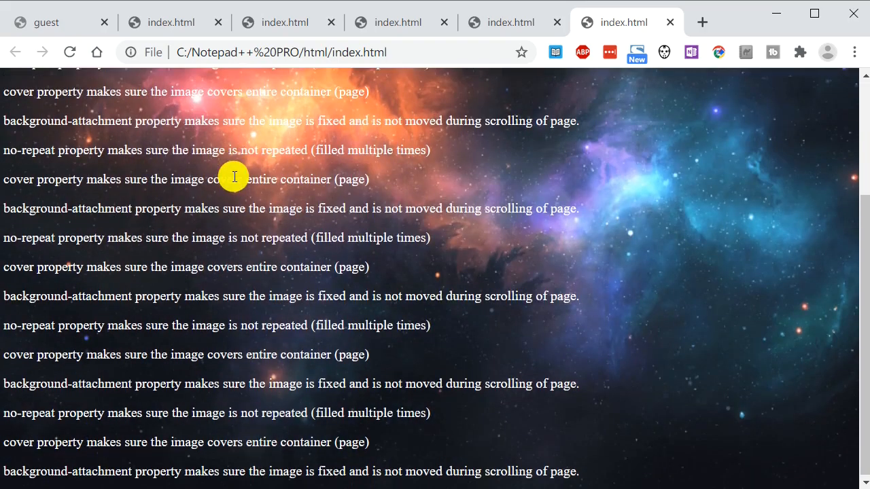
pyautogui.scroll(3)
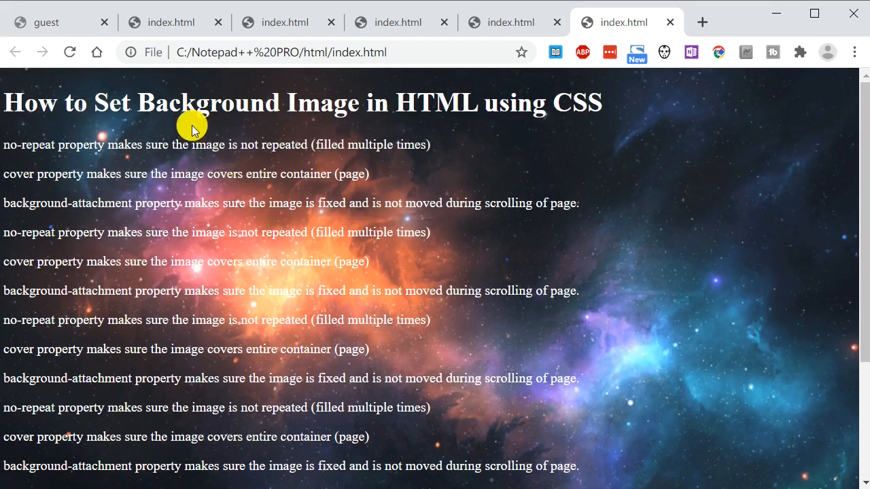
pyautogui.scroll(-3)
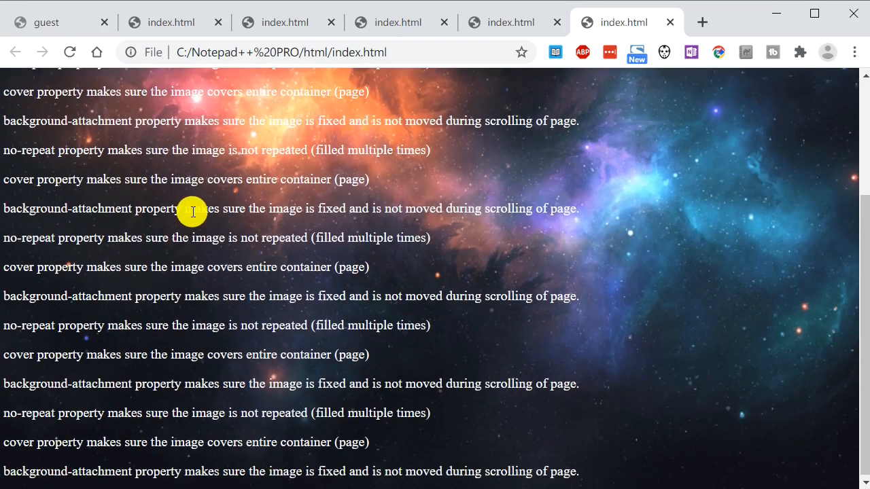
pyautogui.scroll(3)
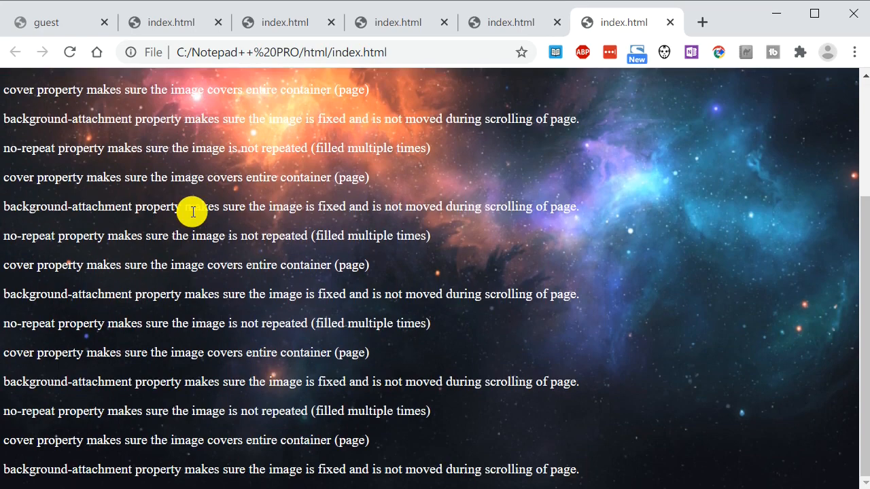
pyautogui.scroll(3)
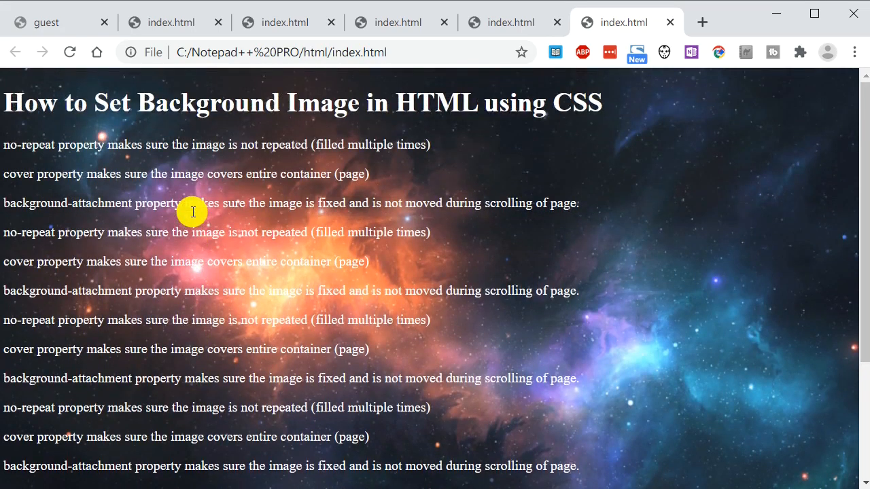
pyautogui.moveTo(193, 216)
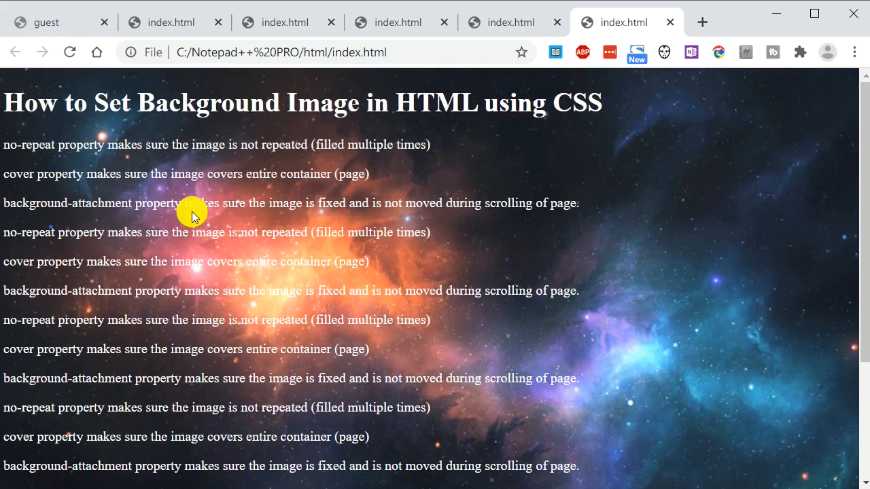
pyautogui.moveTo(246, 188)
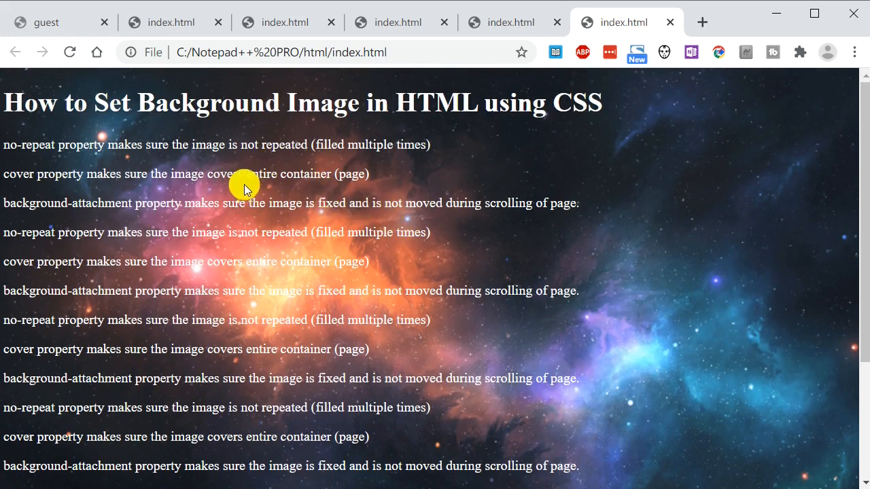
pyautogui.moveTo(617, 202)
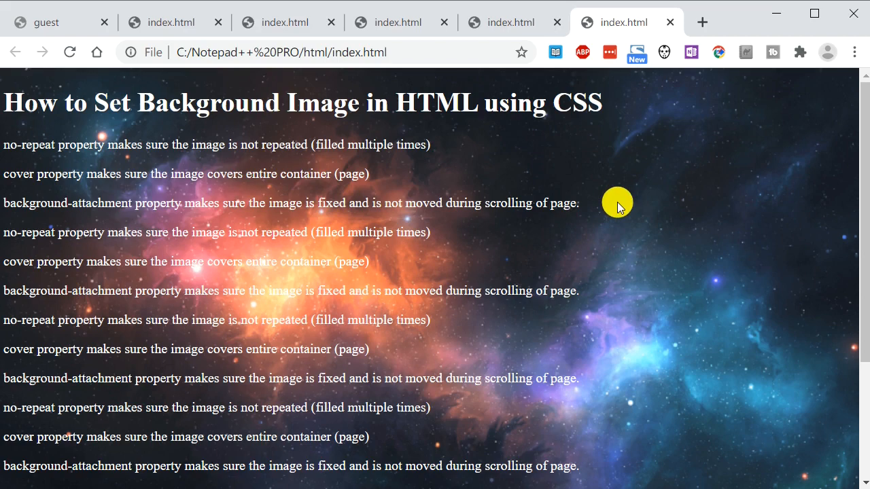
pyautogui.moveTo(453, 192)
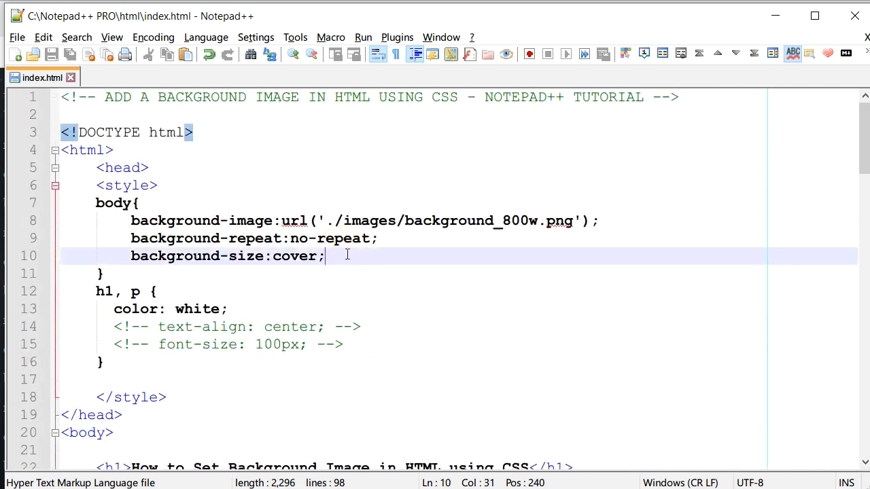
# Step: Add background-attachment: fixed; to the body rule and bring the page back up in Chrome
pyautogui.press('Return')
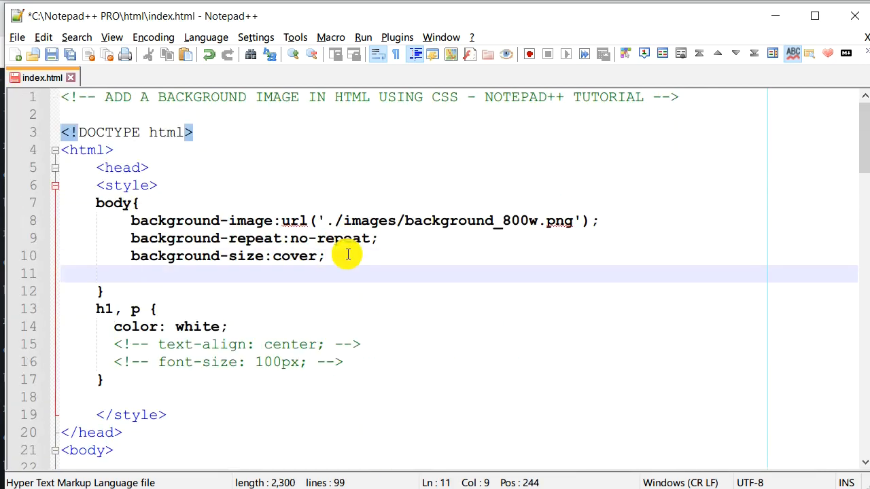
pyautogui.write('background-')
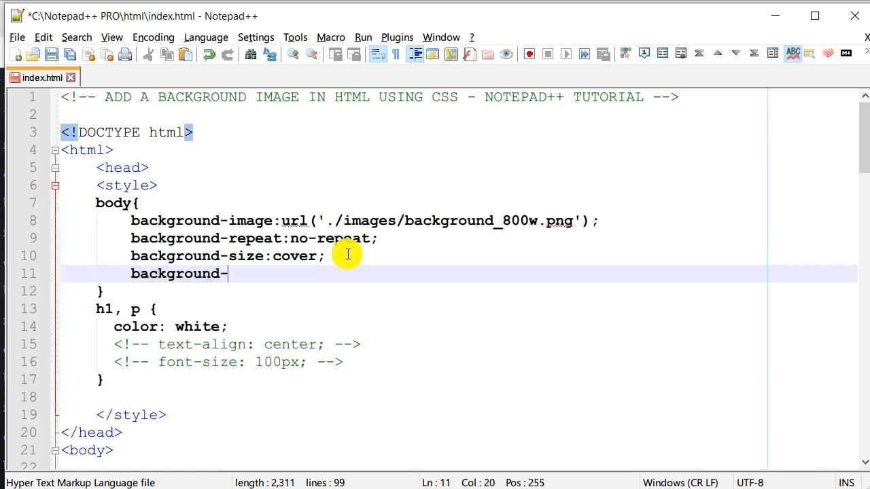
pyautogui.write('attachement')
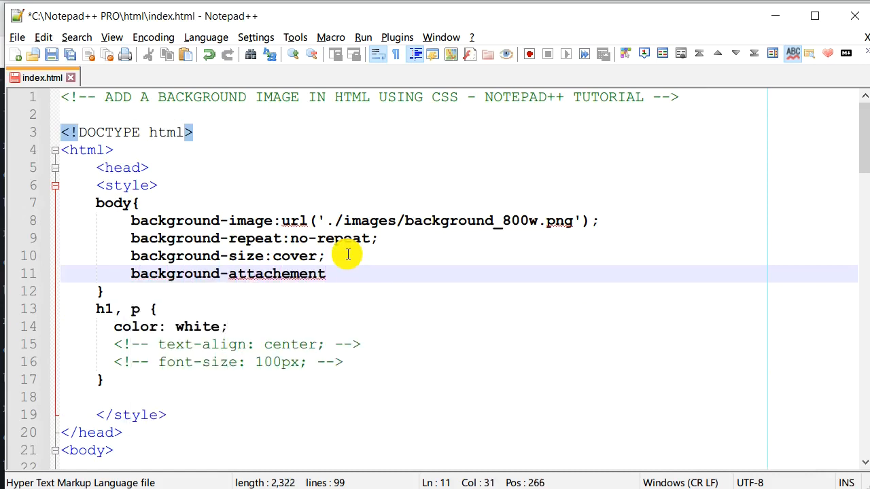
pyautogui.write(':')
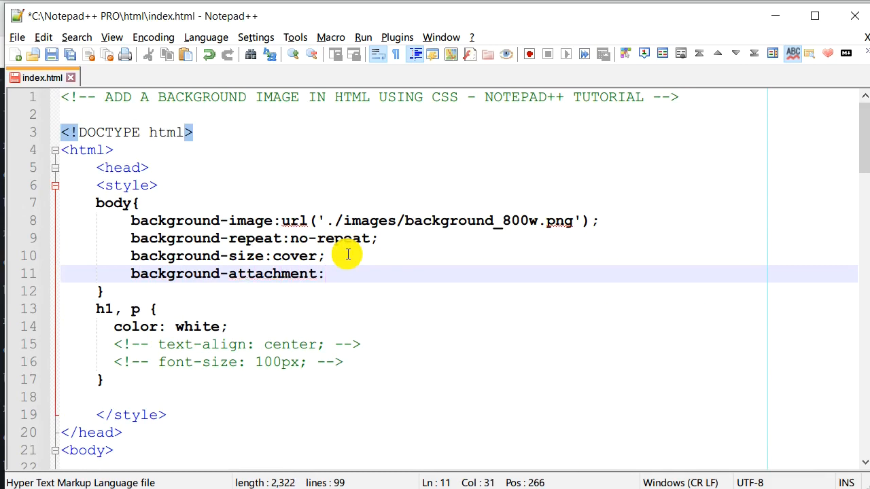
pyautogui.write('fixed;')
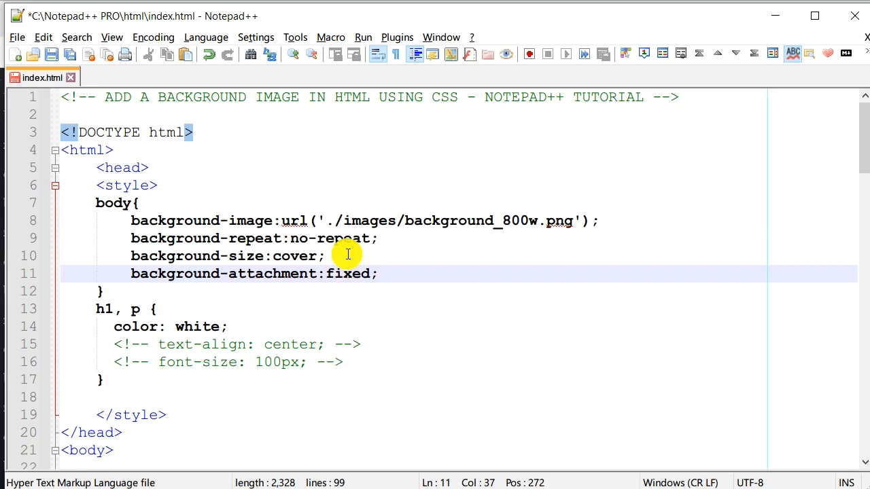
pyautogui.moveTo(421, 308)
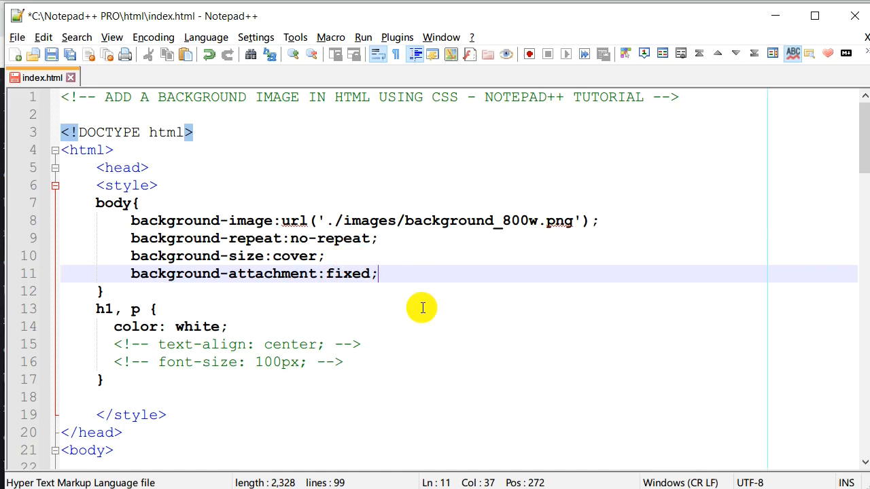
pyautogui.moveTo(256, 268)
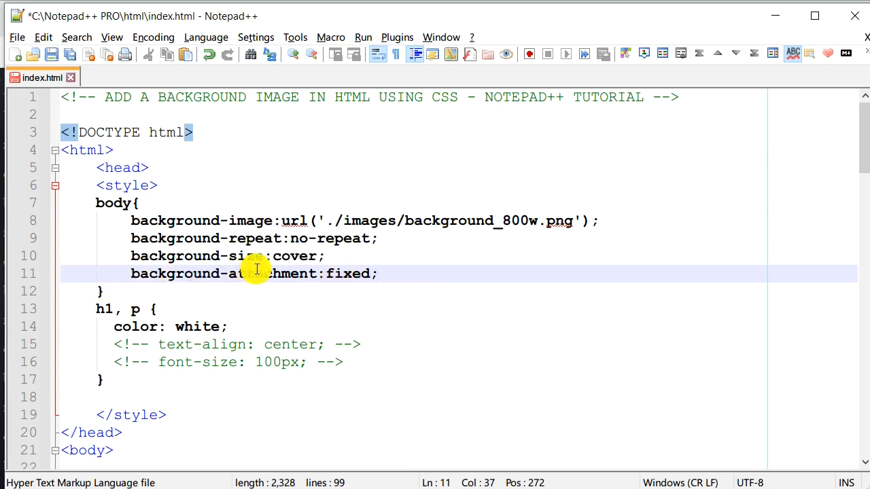
pyautogui.click(52, 55)
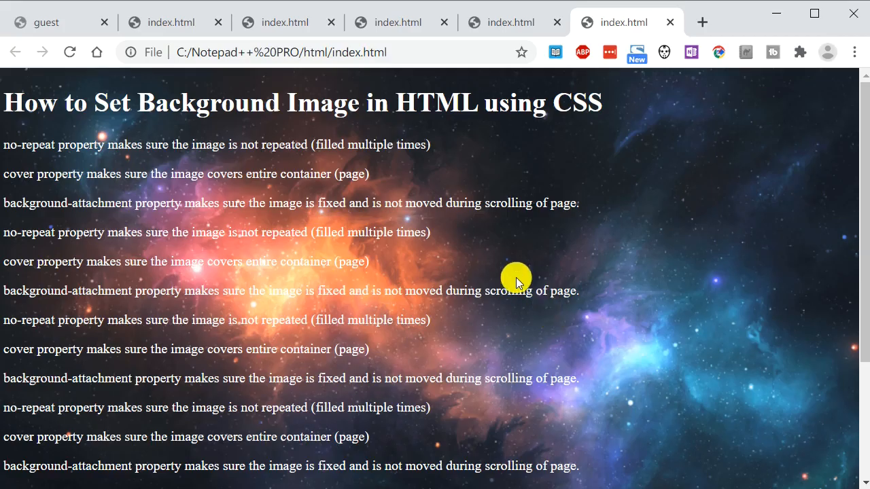
pyautogui.moveTo(70, 52)
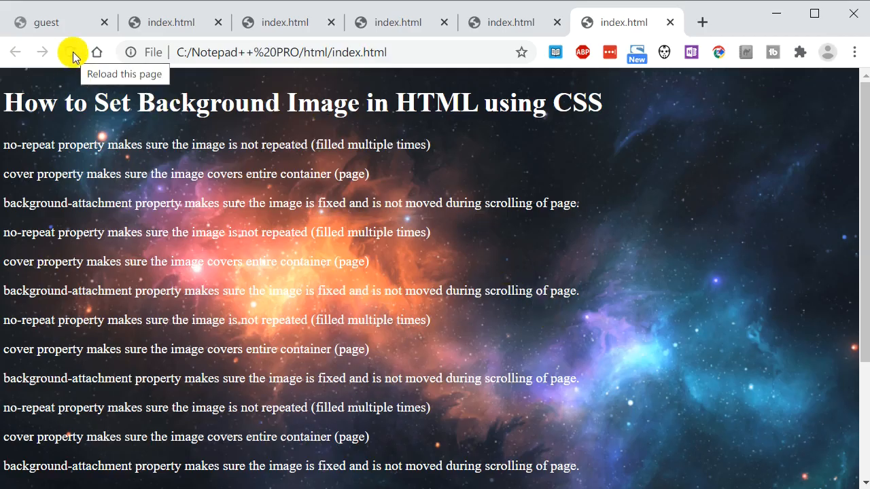
pyautogui.moveTo(340, 231)
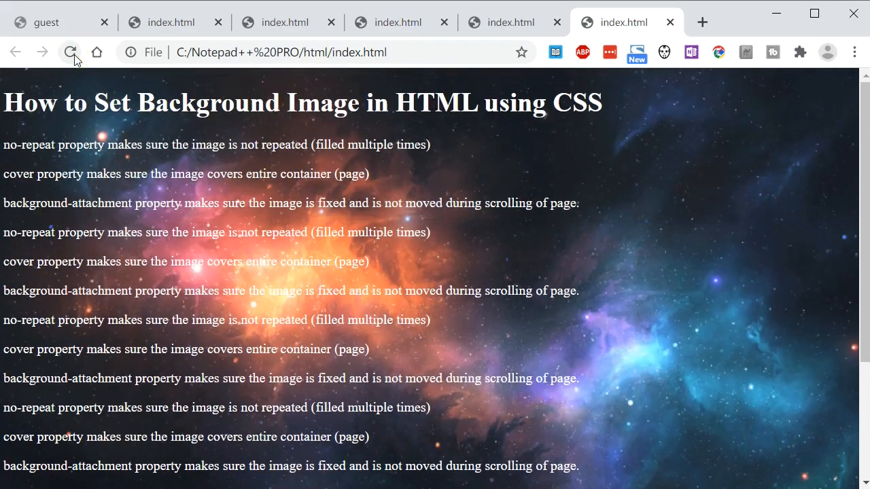
# Step: Scroll the long text down and back up over the nebula background that stays fixed
pyautogui.scroll(-3)
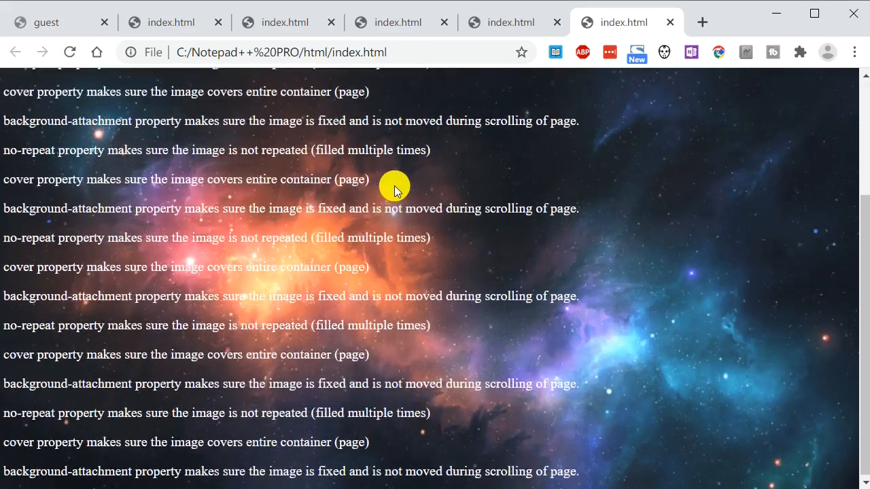
pyautogui.scroll(3)
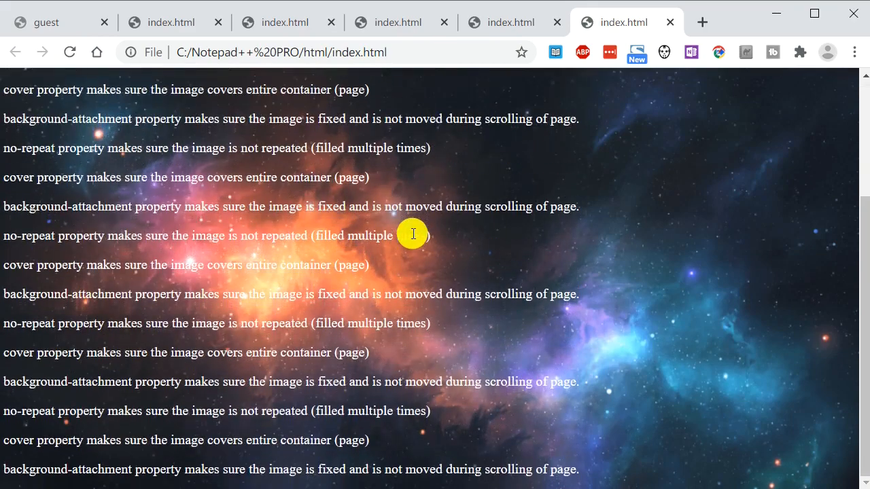
pyautogui.scroll(3)
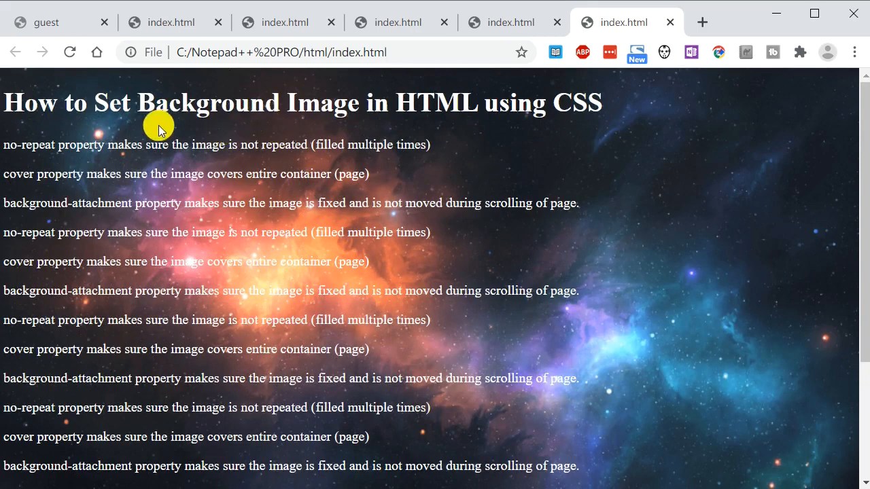
pyautogui.moveTo(452, 249)
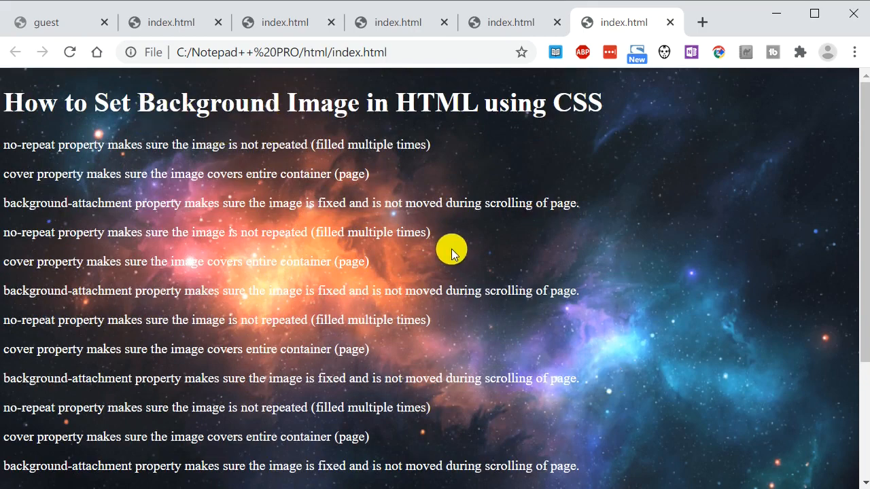
pyautogui.moveTo(439, 246)
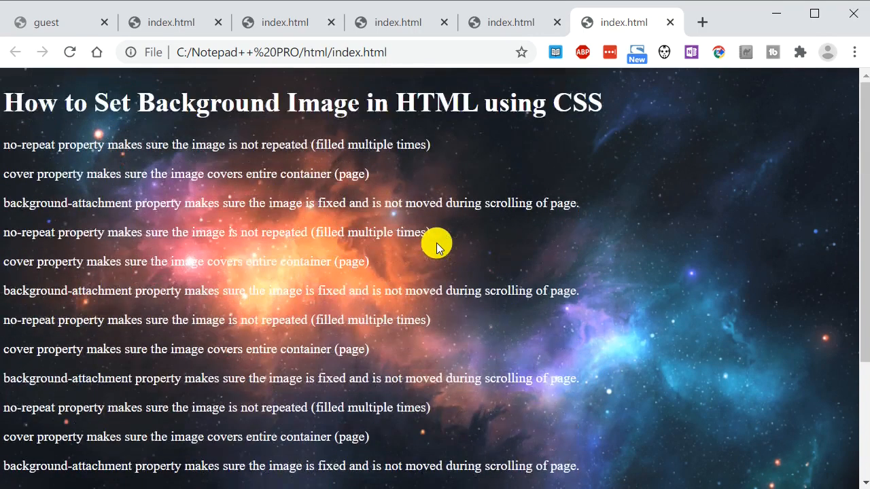
pyautogui.moveTo(778, 10)
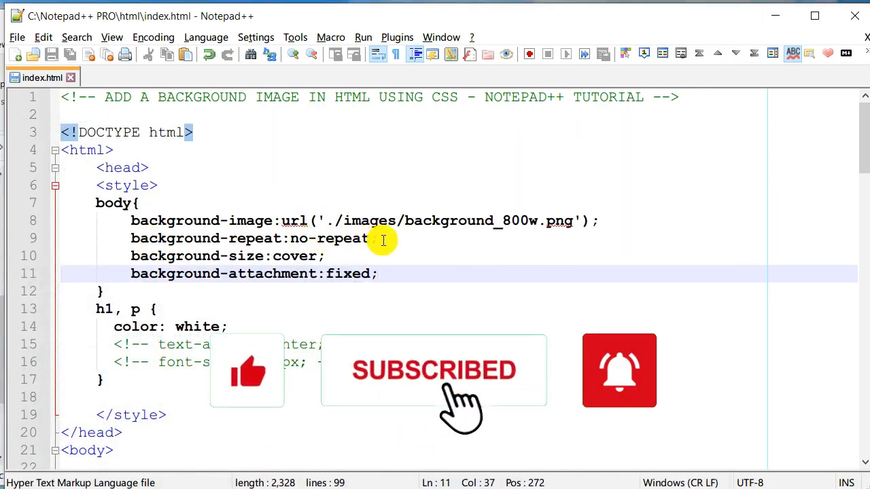
pyautogui.moveTo(659, 473)
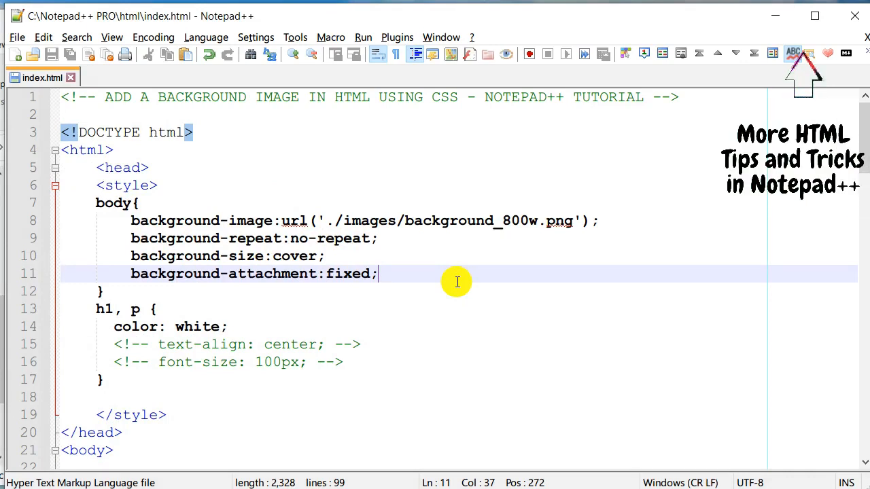
pyautogui.moveTo(478, 235)
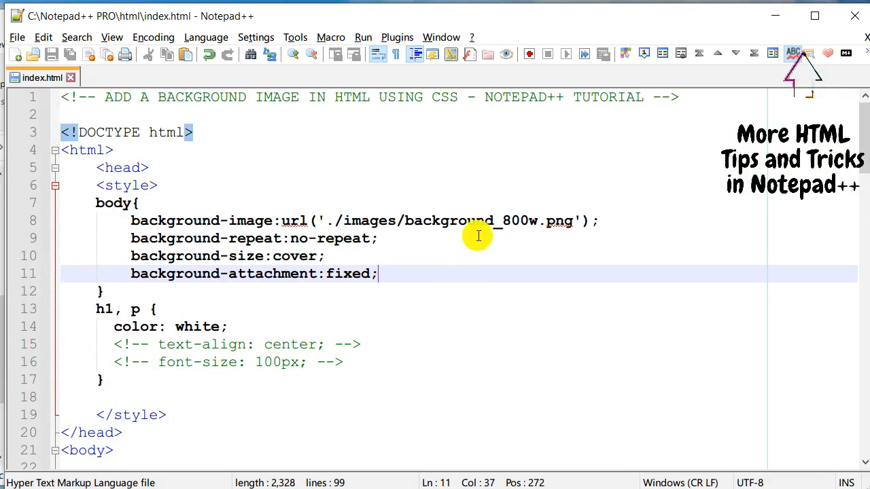